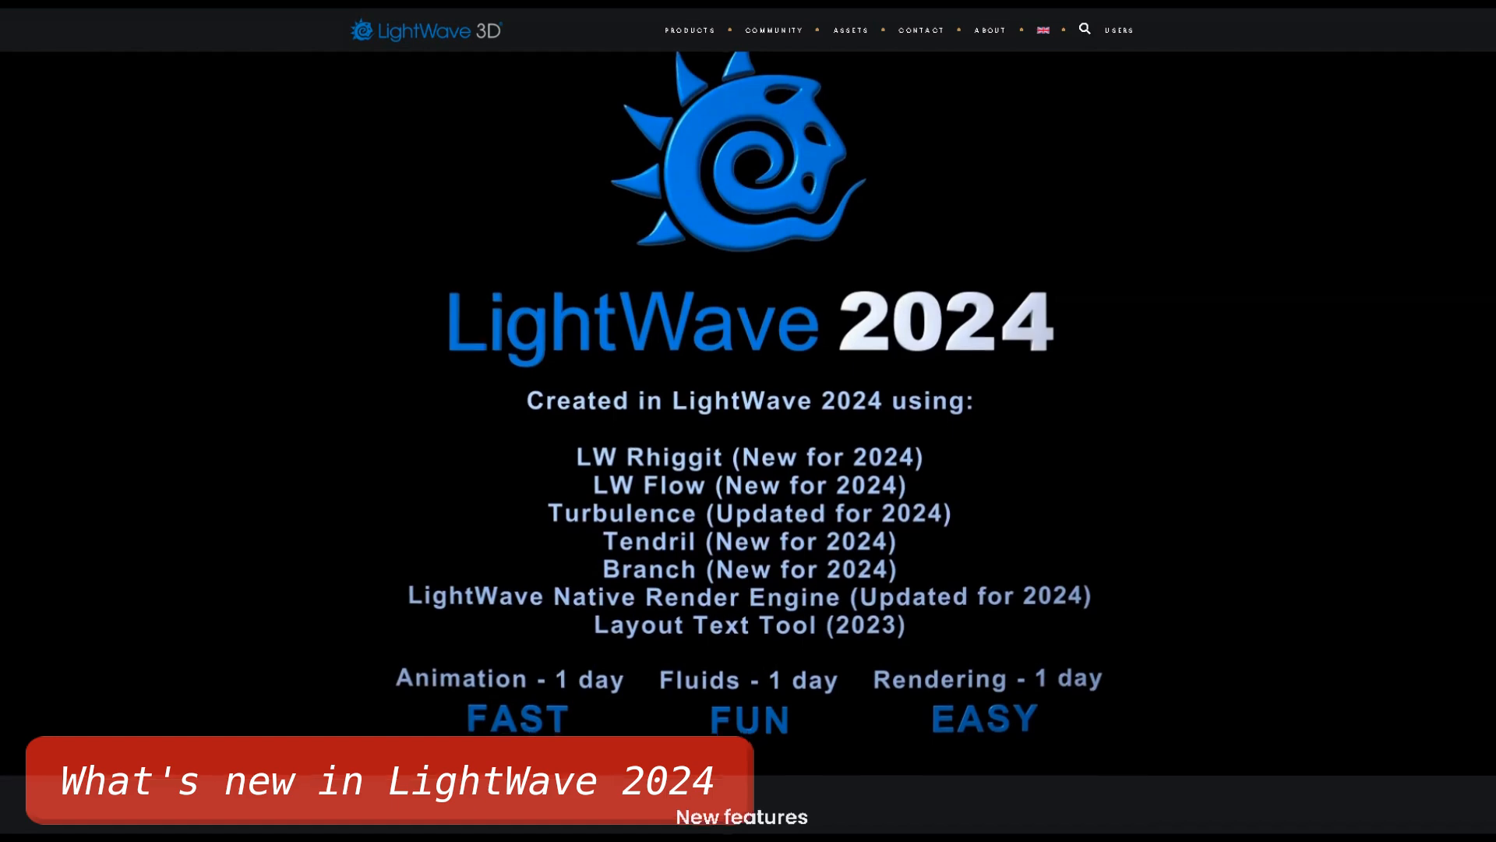
scroll("down", 3)
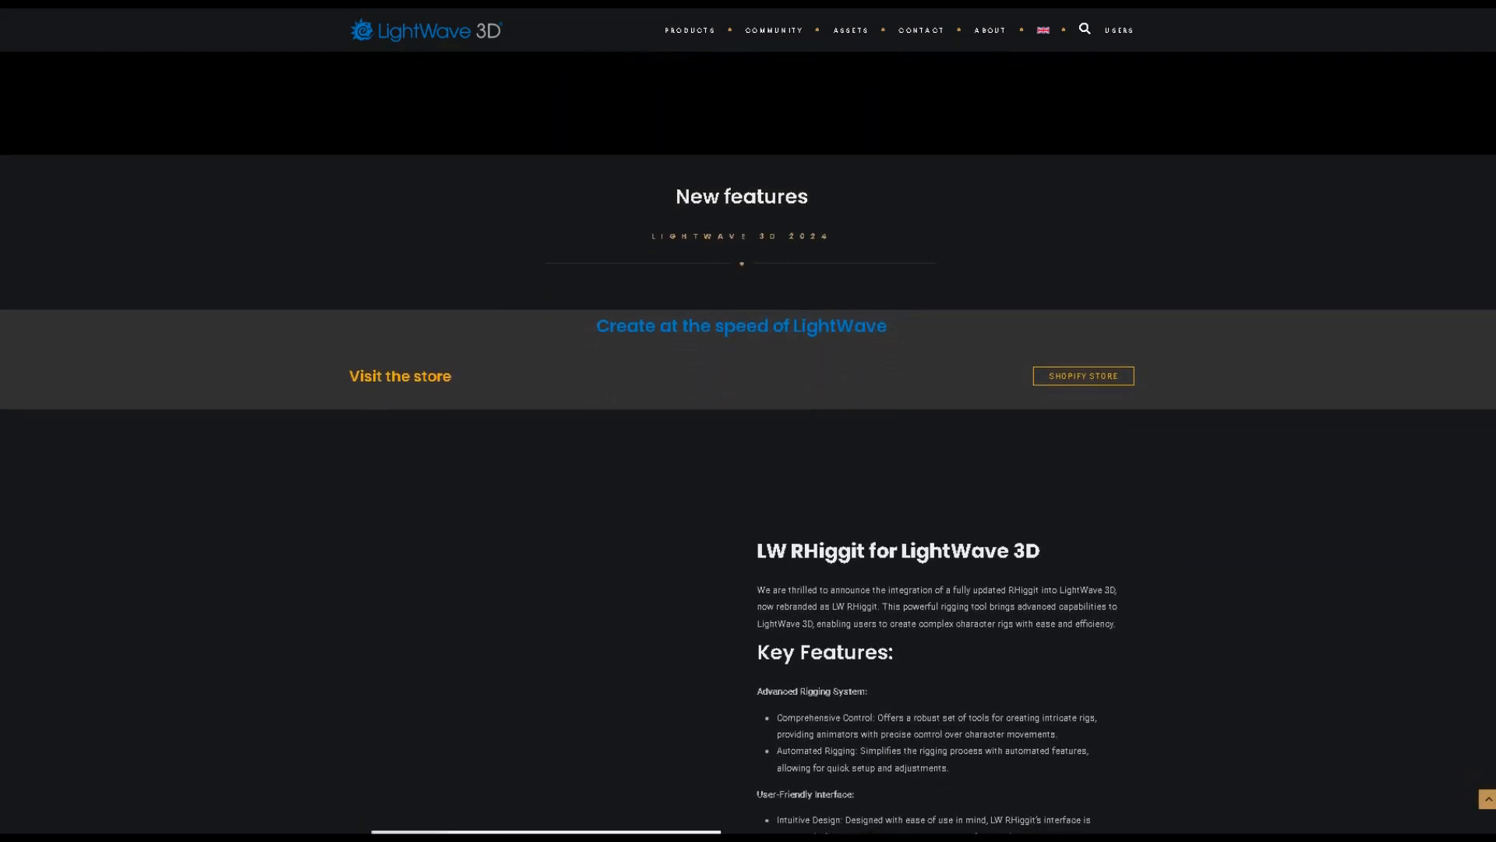
scroll("down", 3)
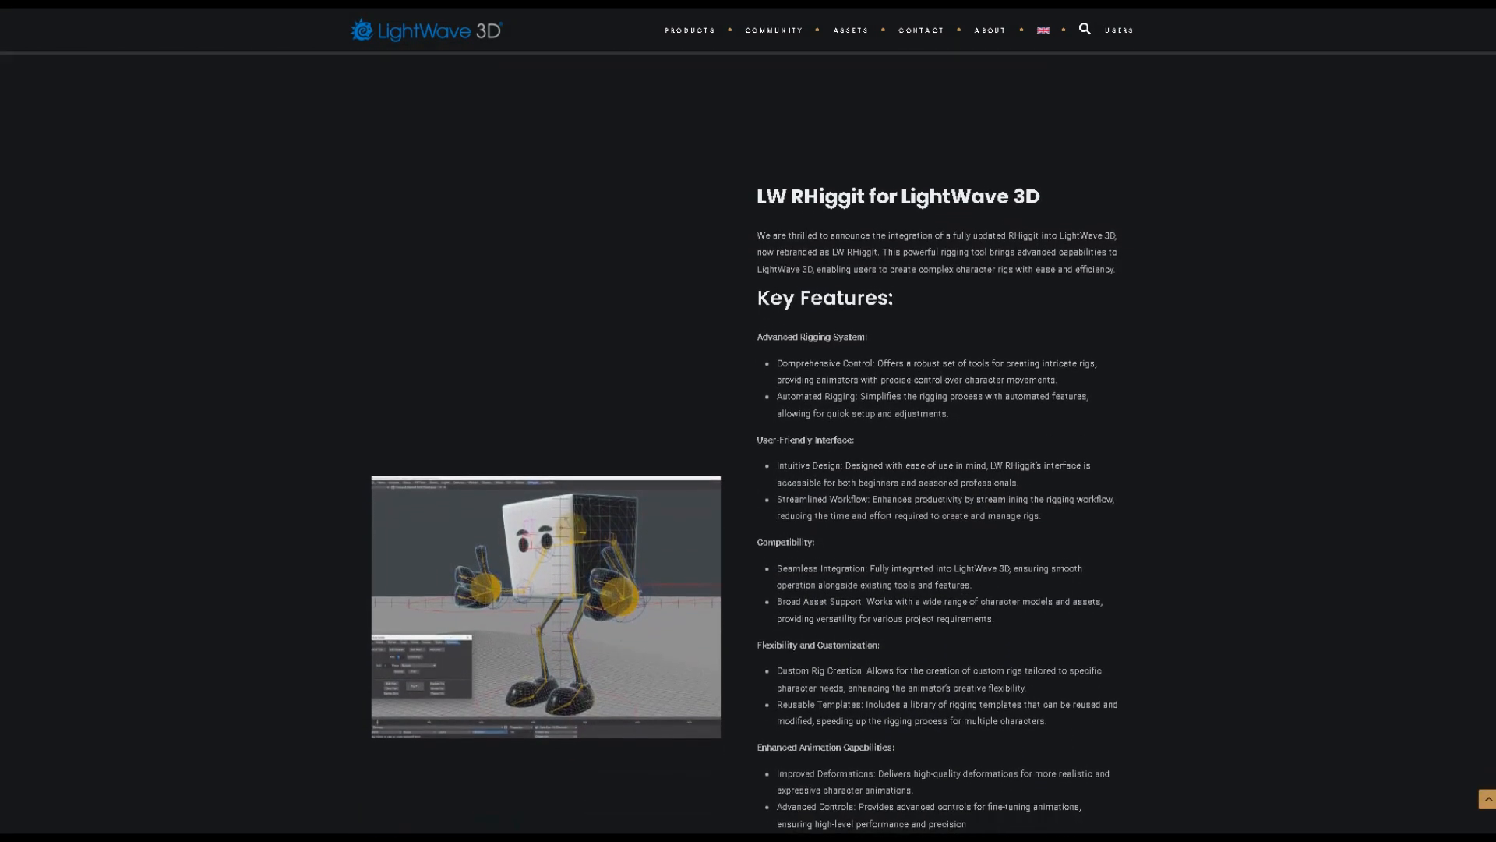
scroll("up", 3)
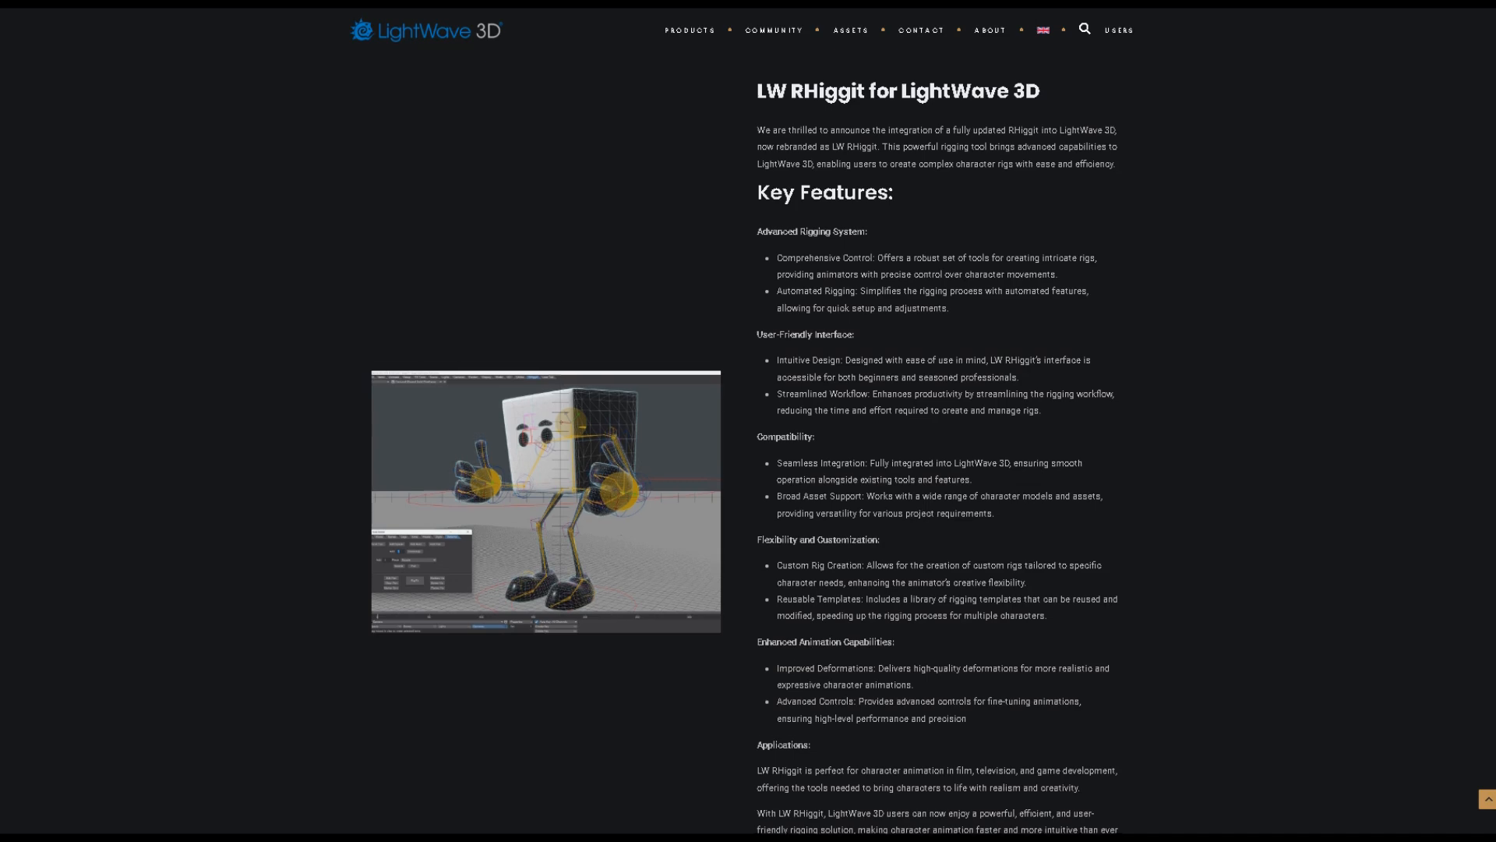
scroll("down", 3)
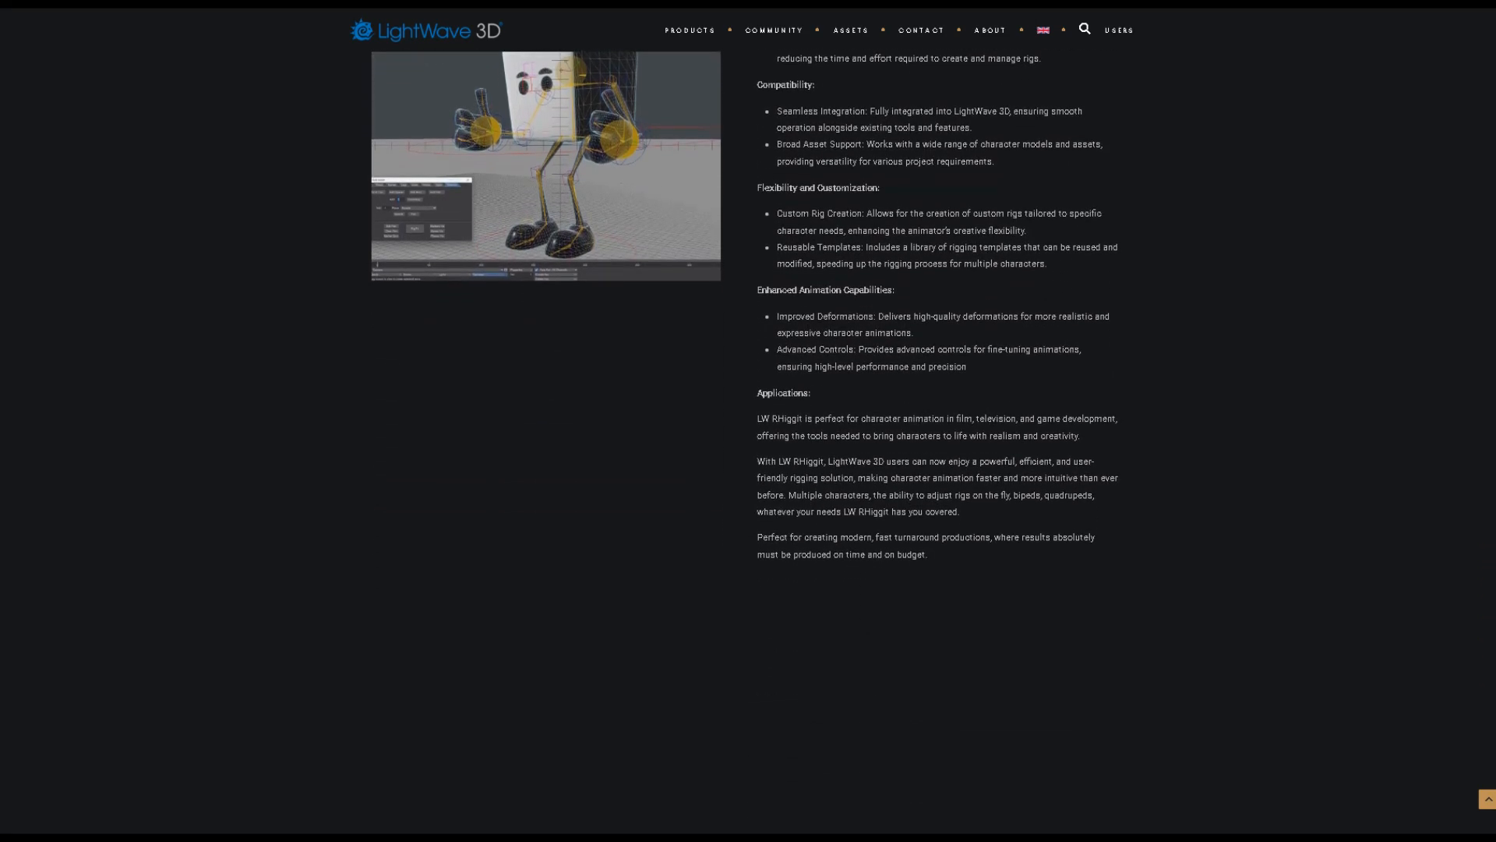
scroll("down", 3)
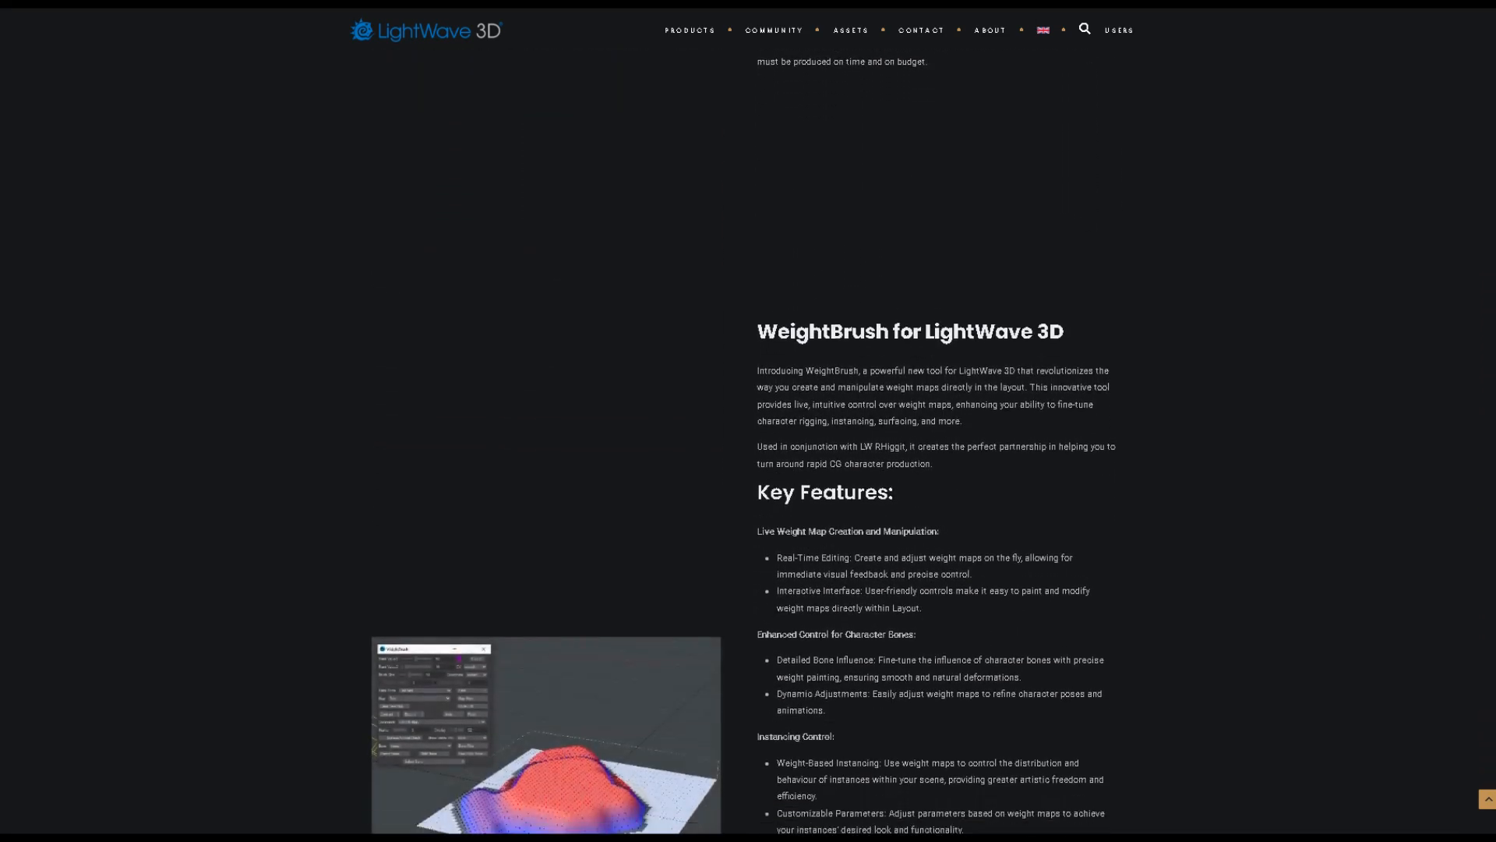
scroll("down", 3)
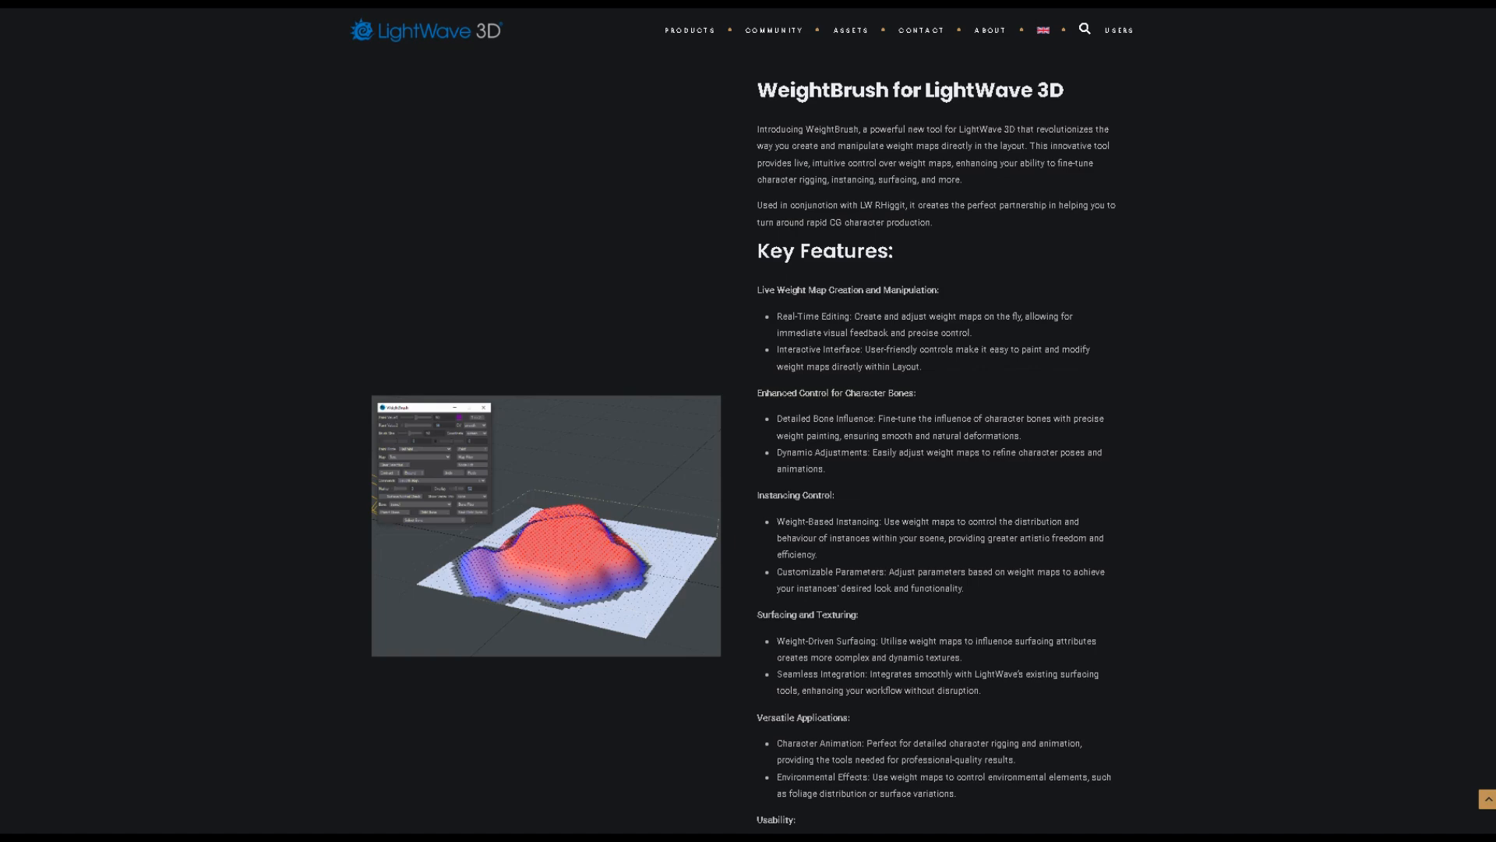
scroll("down", 3)
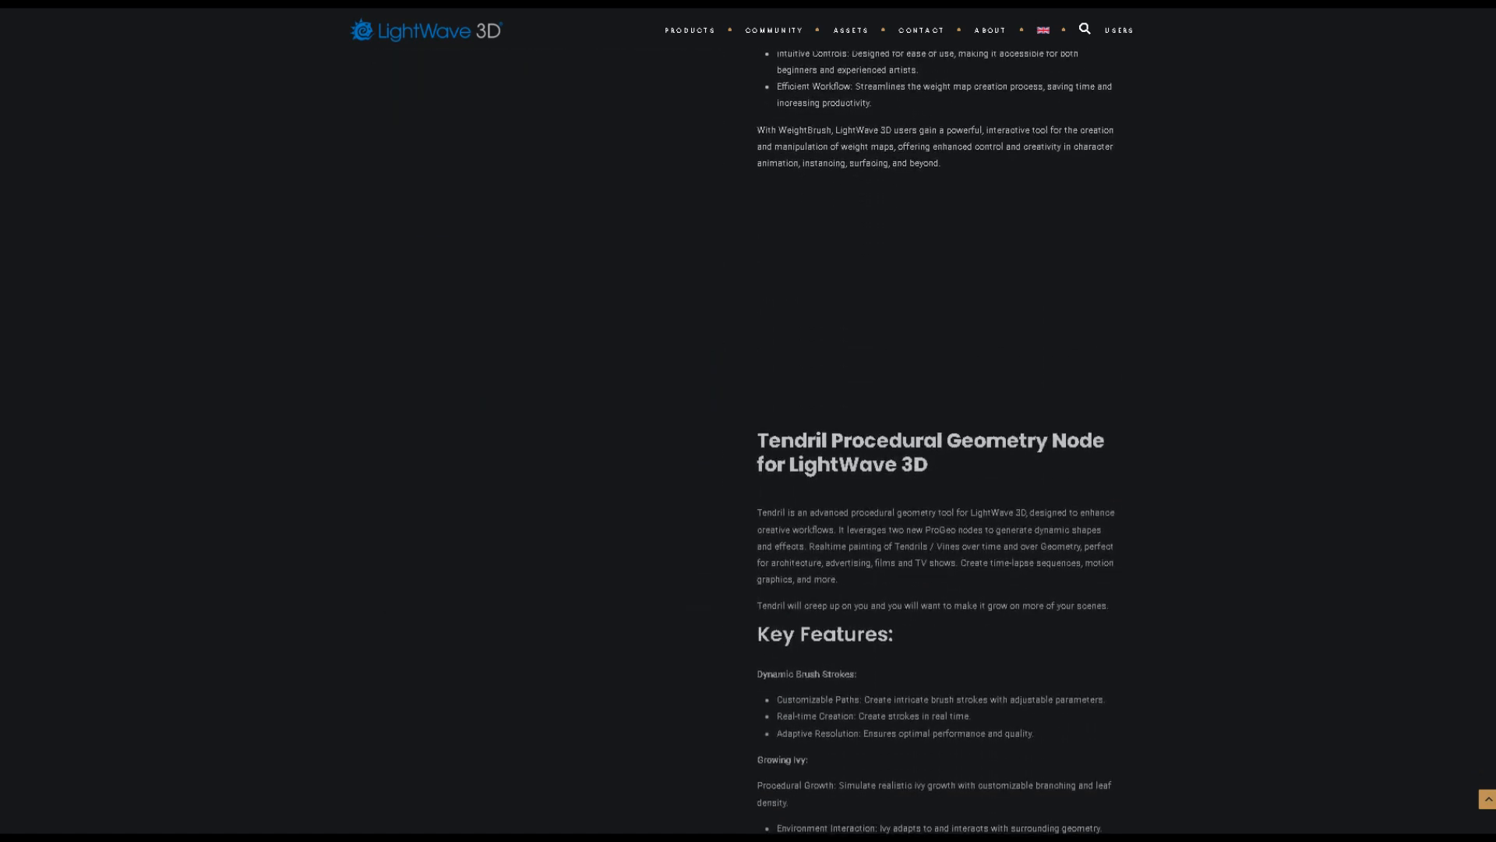
scroll("down", 3)
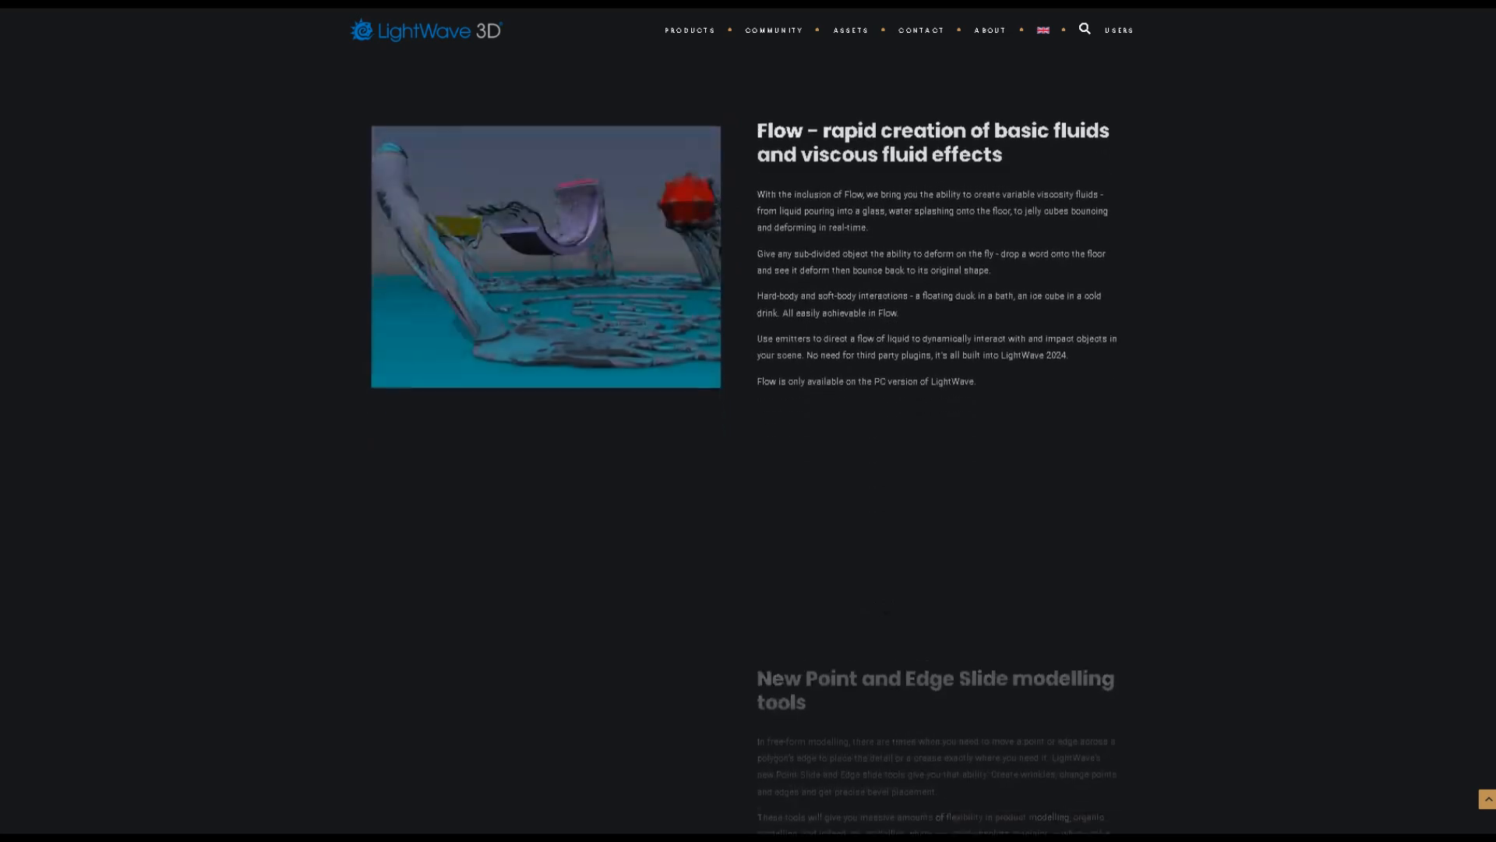
scroll("down", 3)
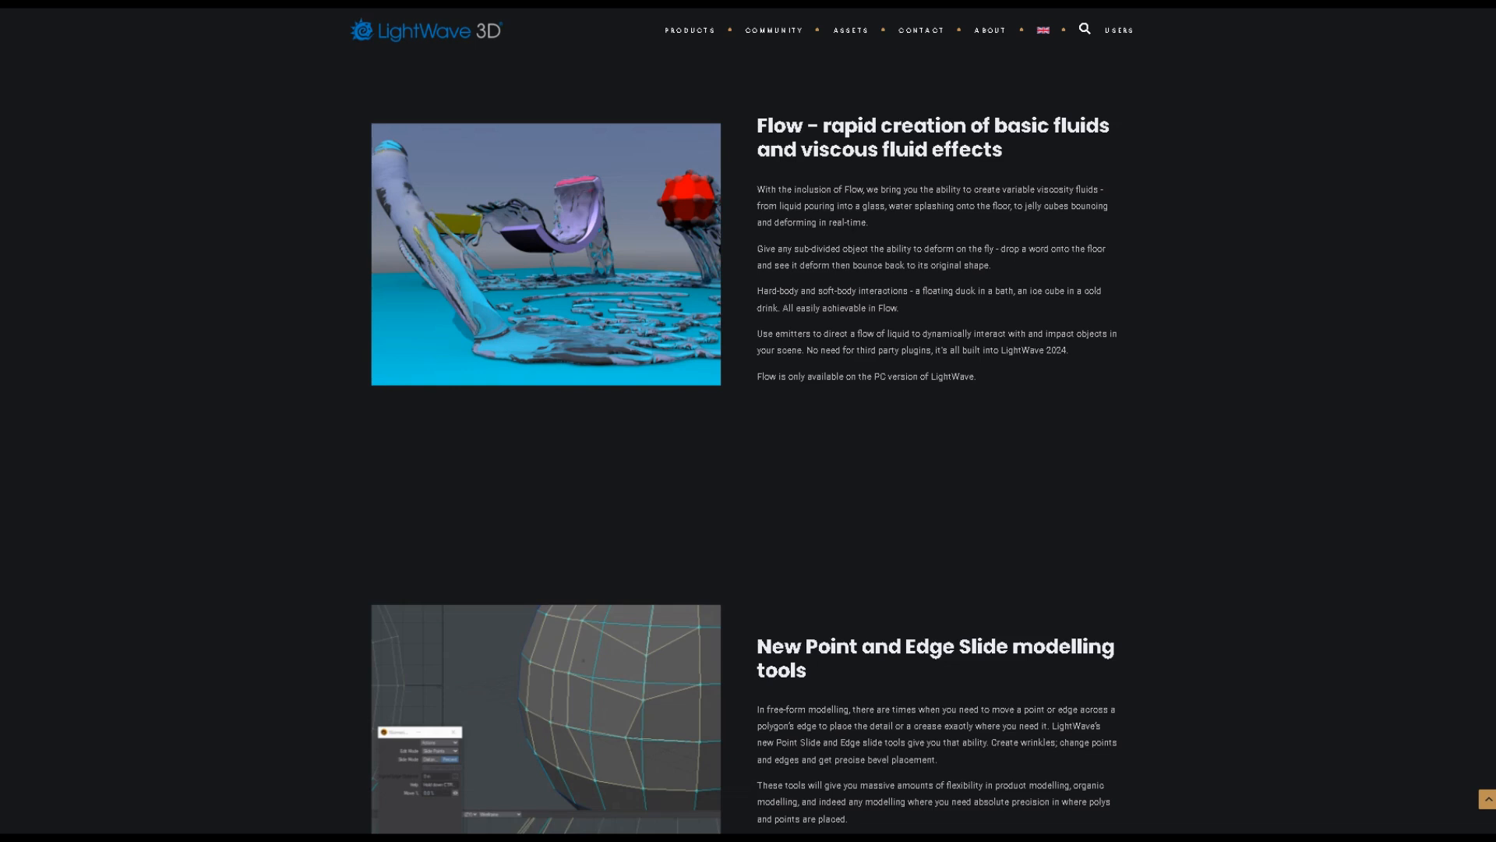
scroll("down", 3)
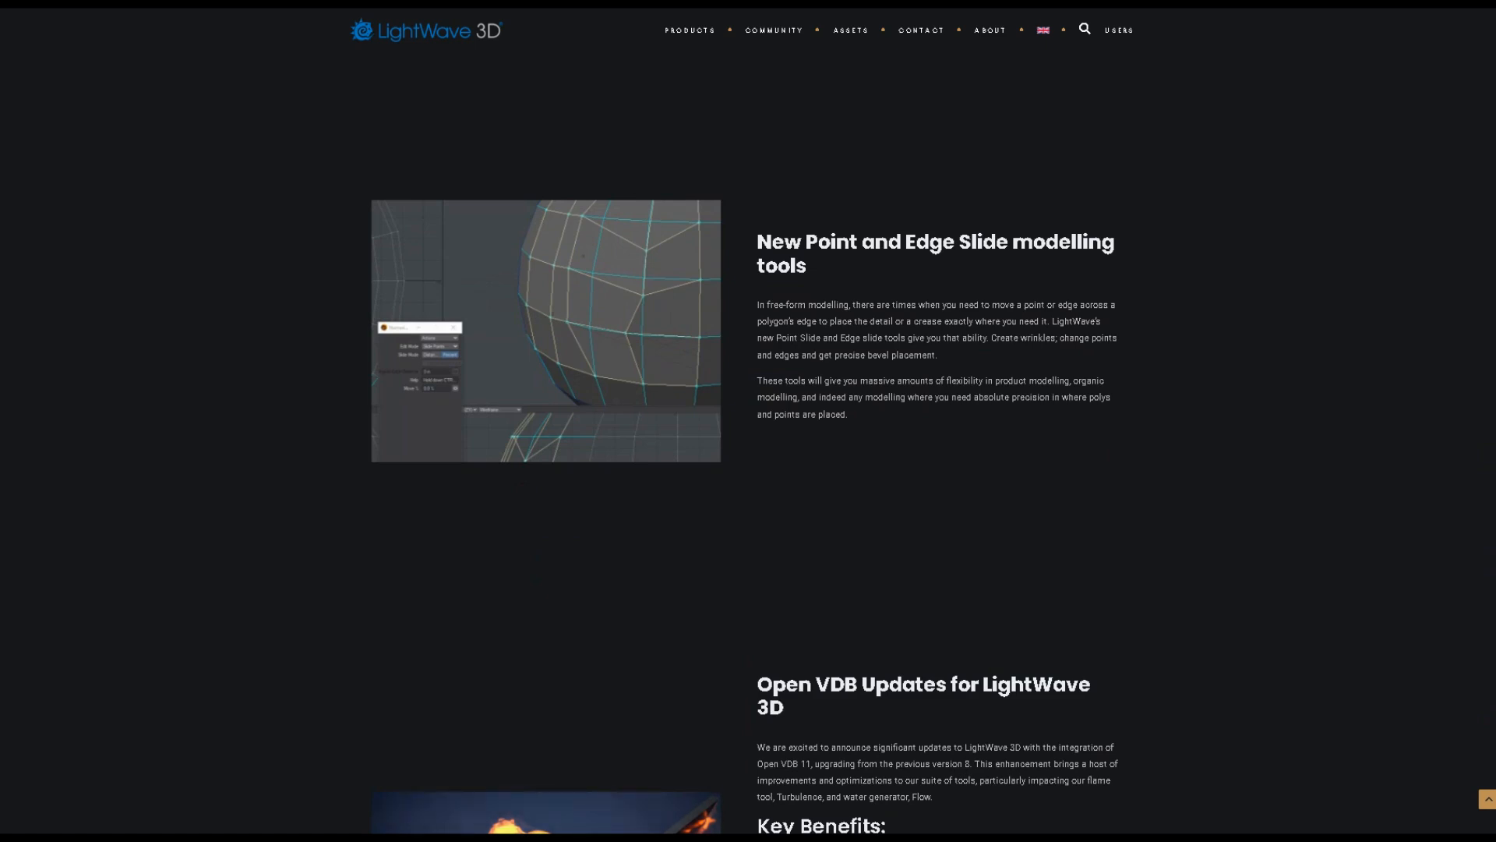
scroll("down", 3)
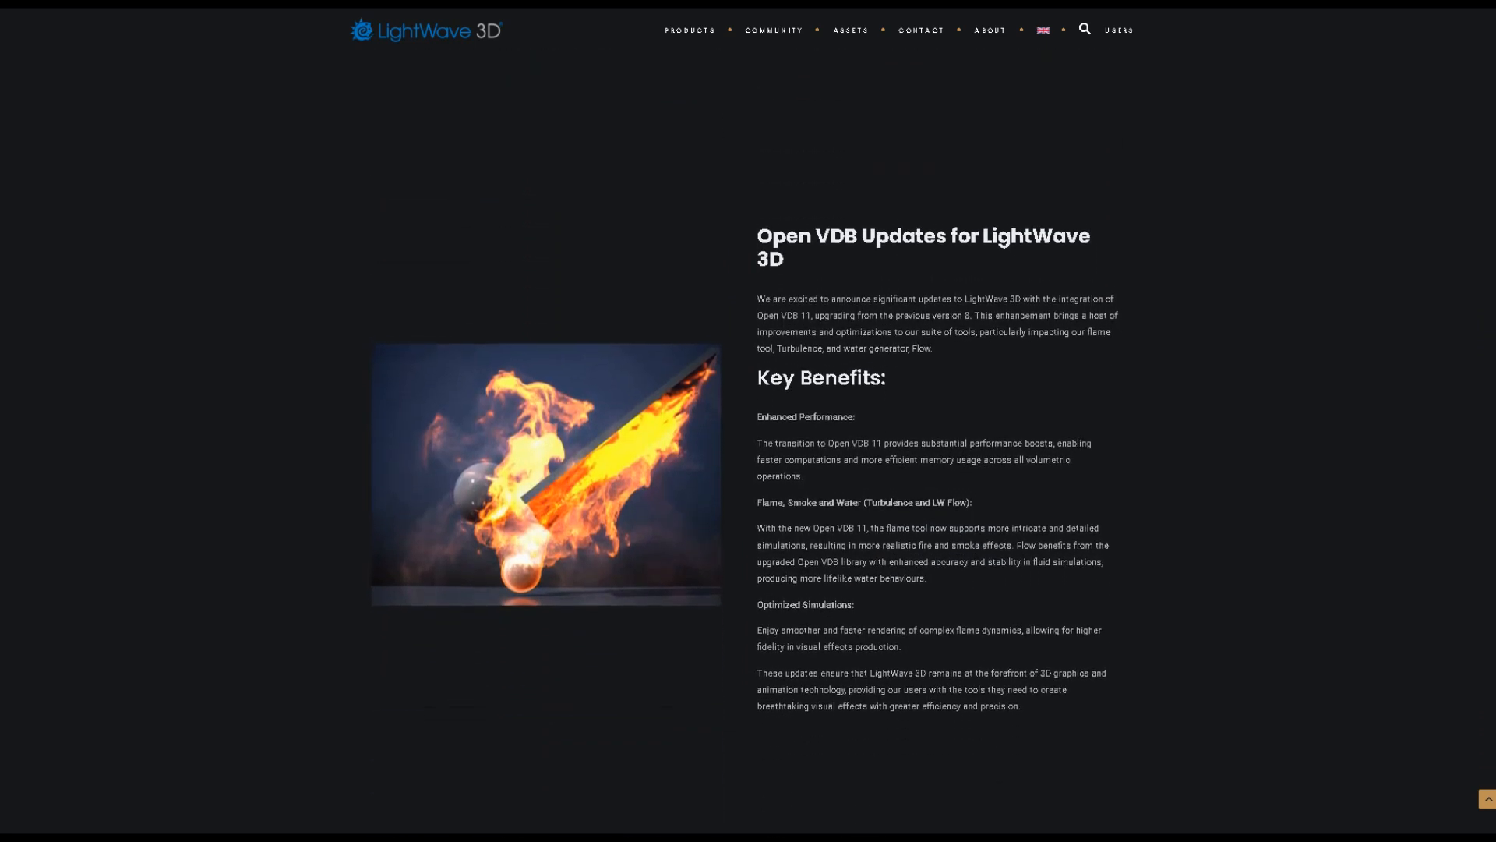
scroll("up", 3)
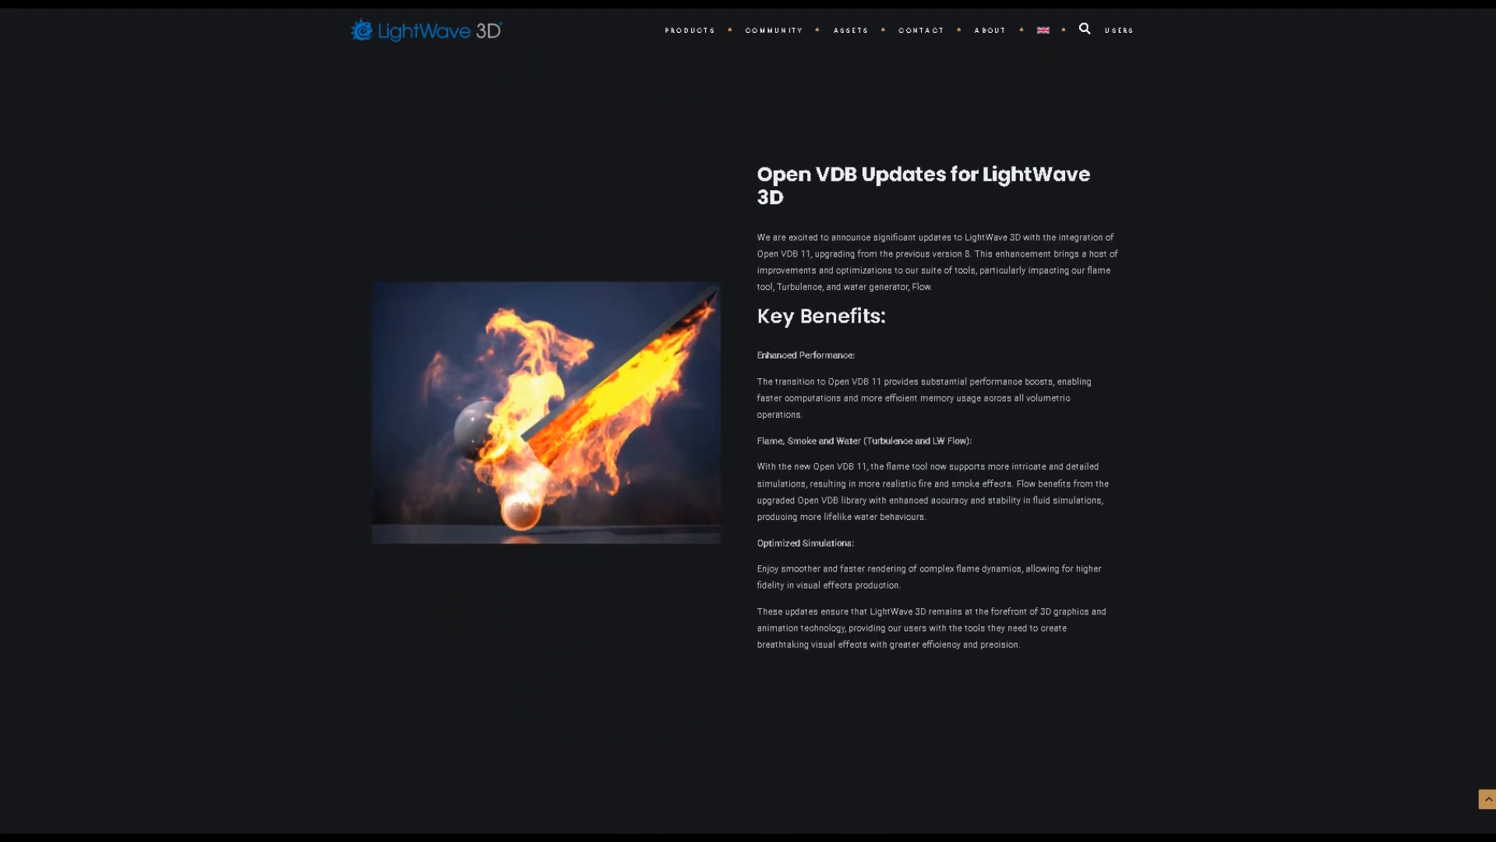
scroll("down", 3)
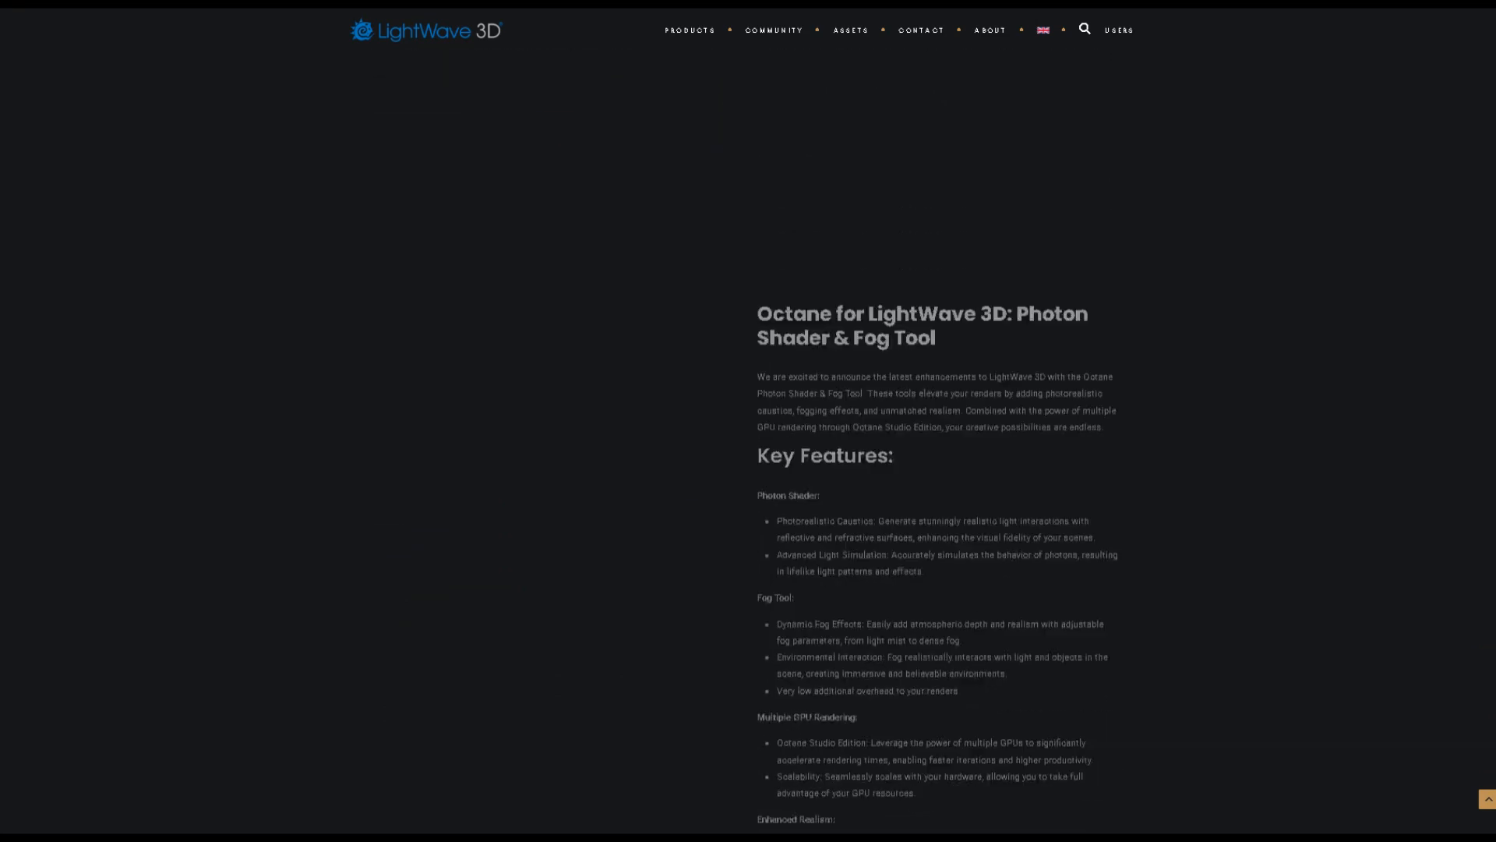
scroll("down", 3)
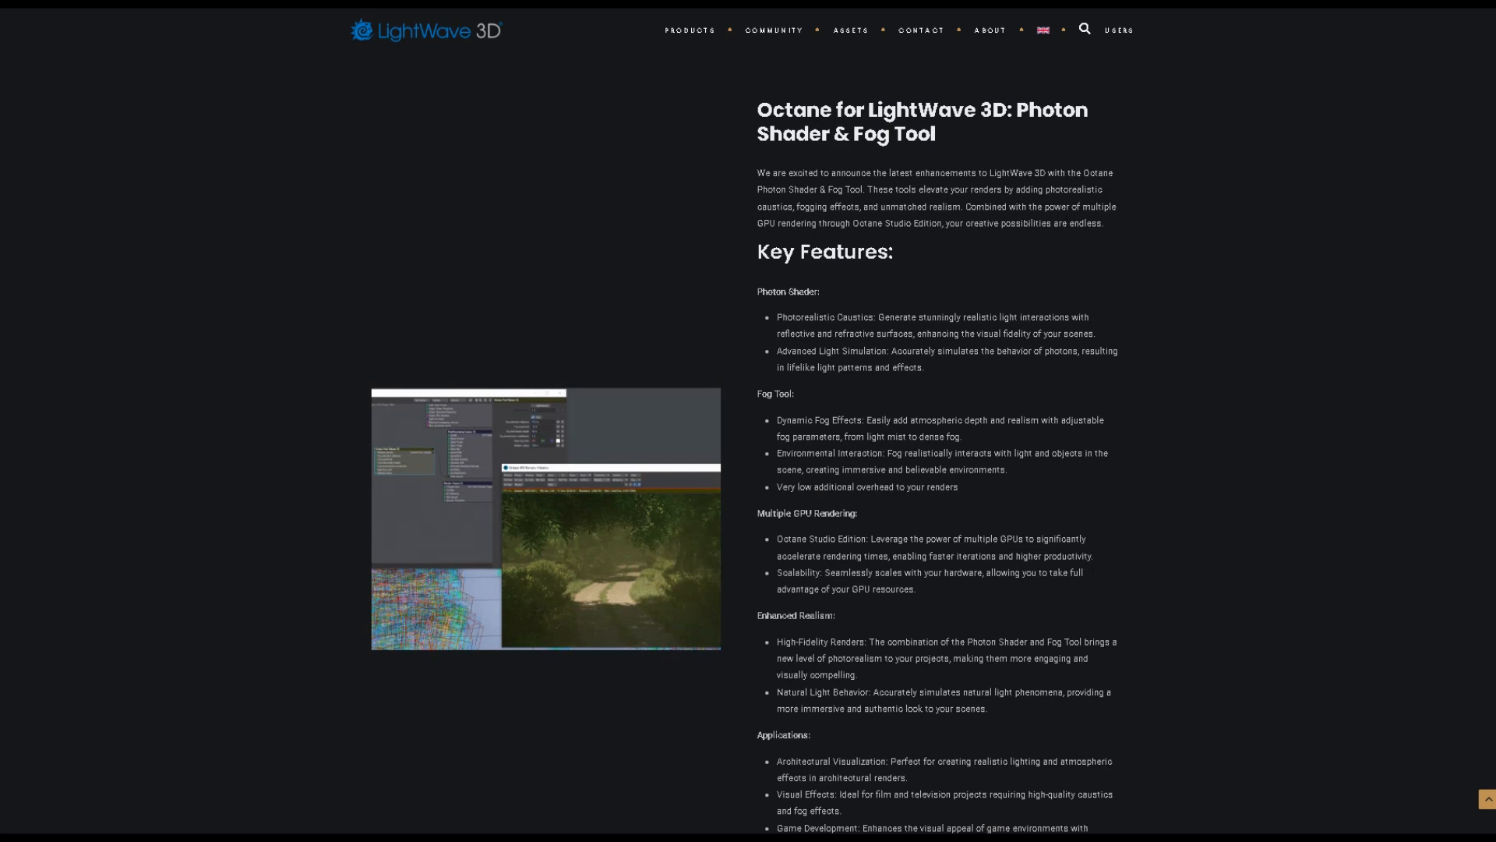
scroll("up", 3)
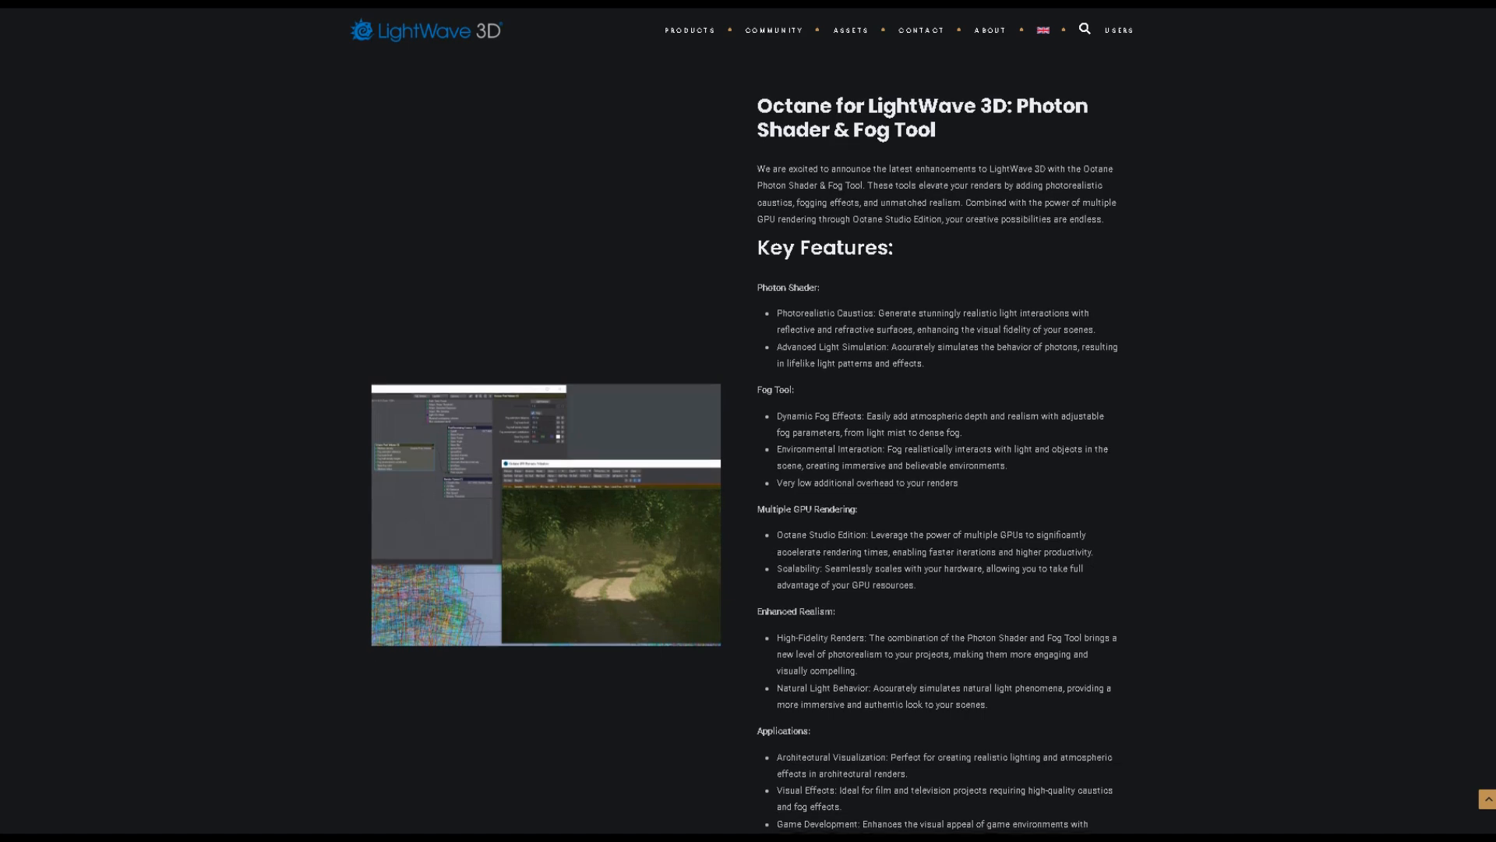
scroll("down", 3)
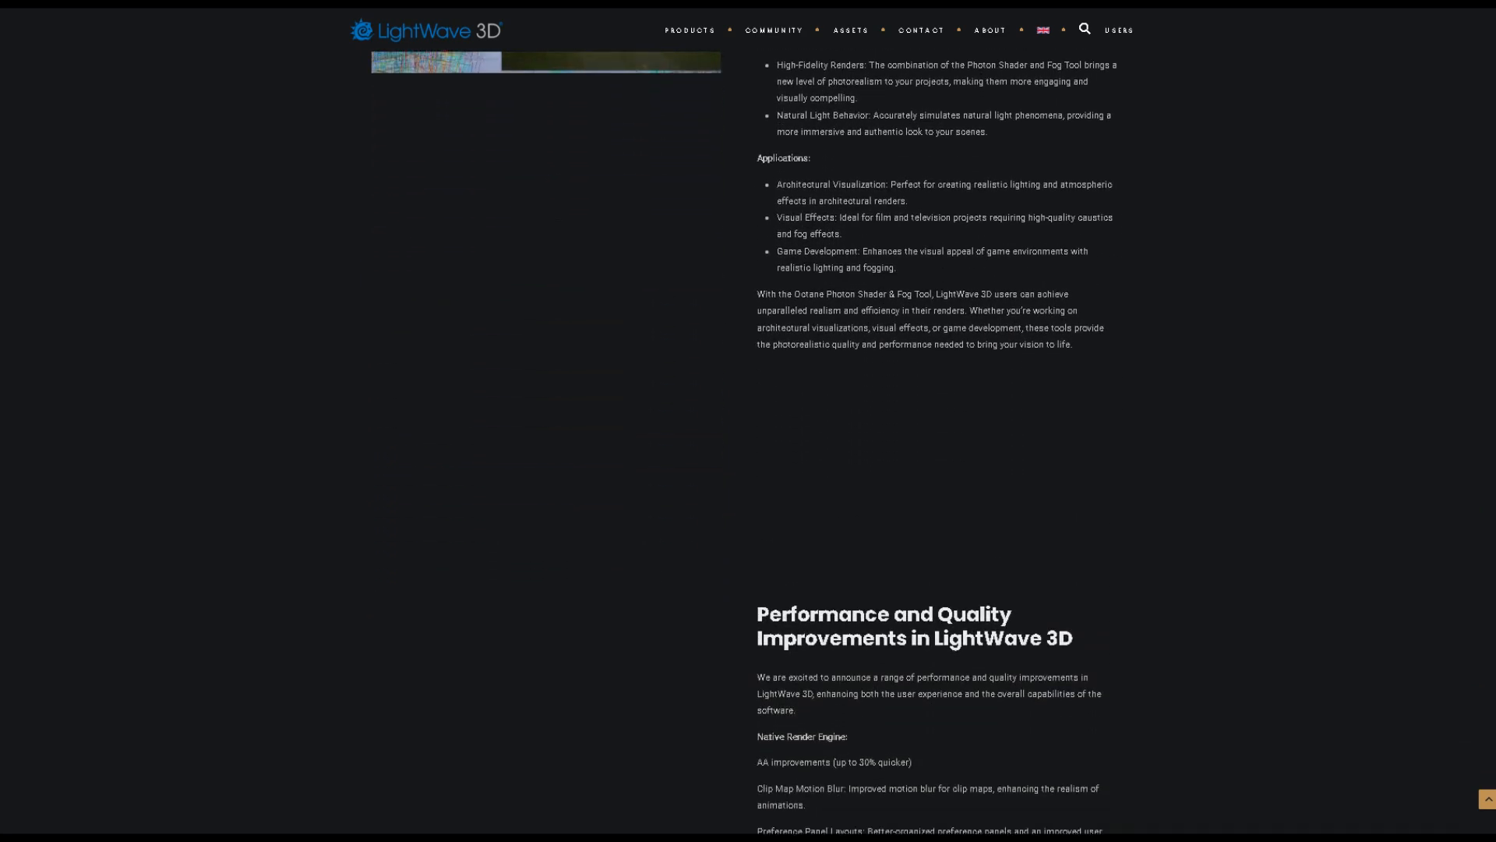
scroll("down", 3)
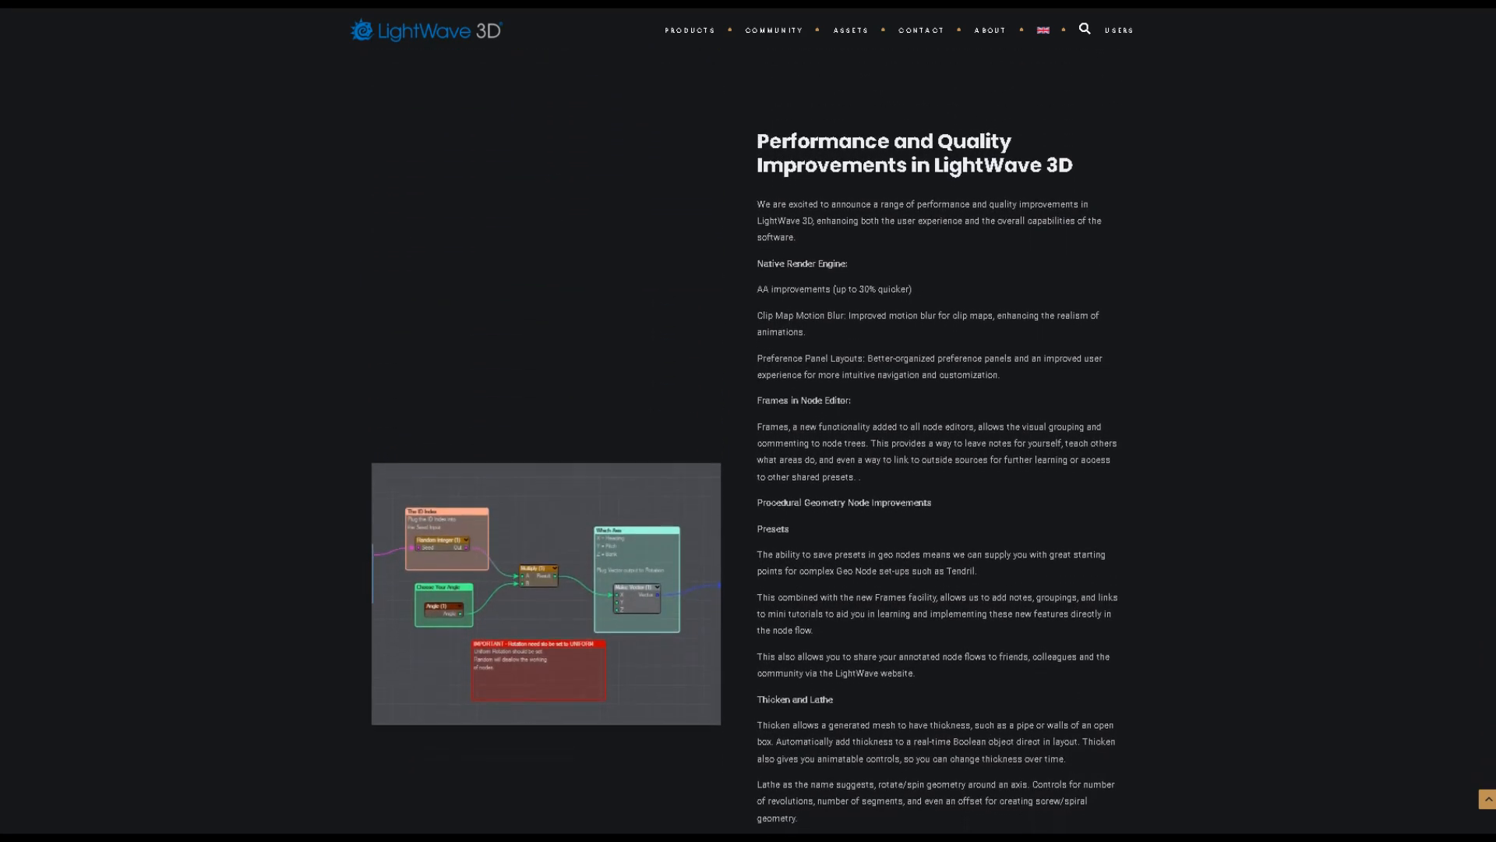
scroll("down", 3)
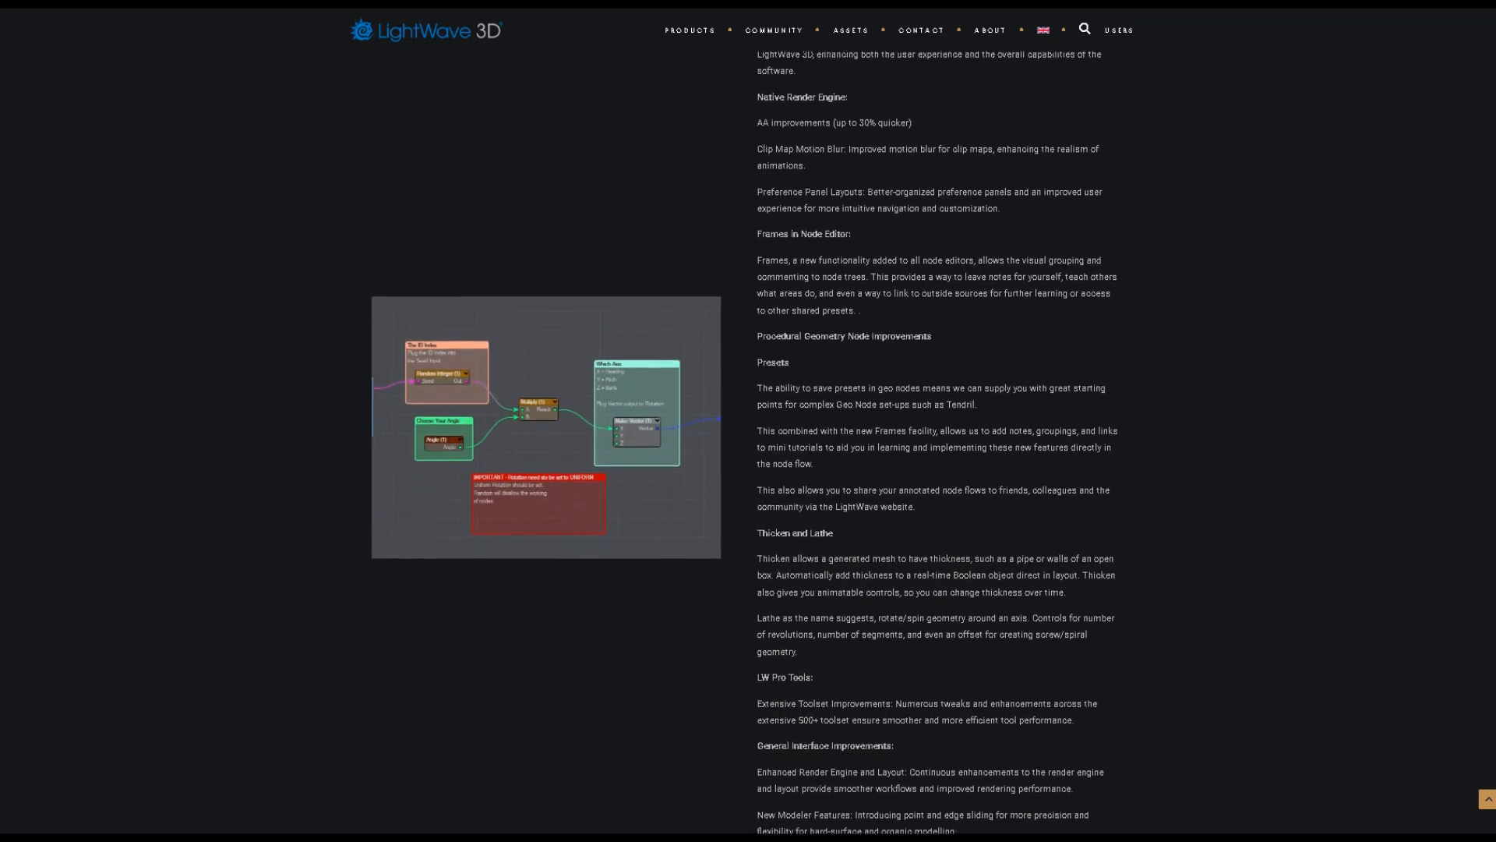
scroll("down", 3)
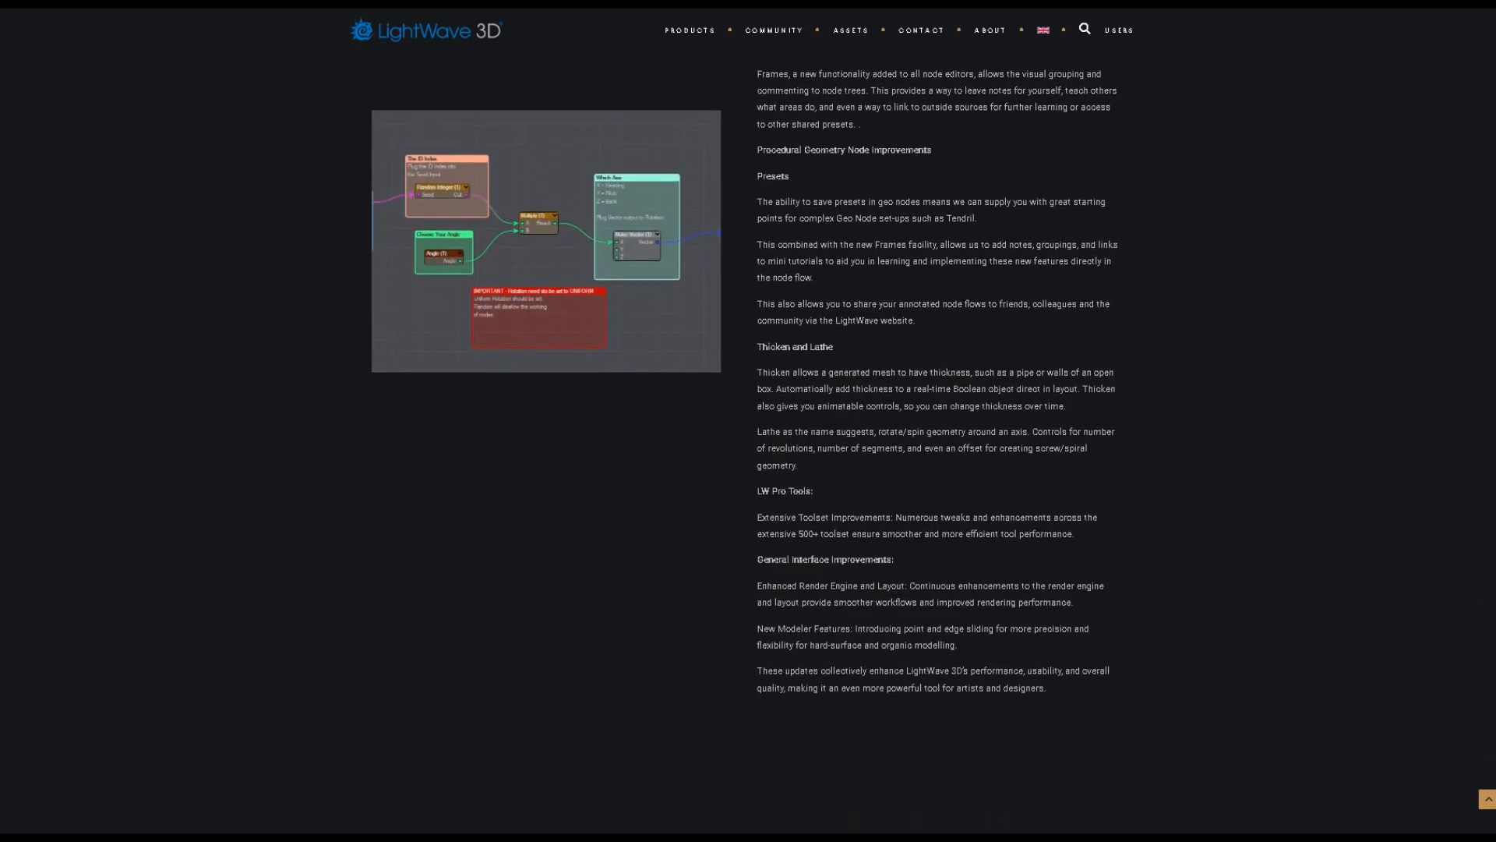
scroll("down", 3)
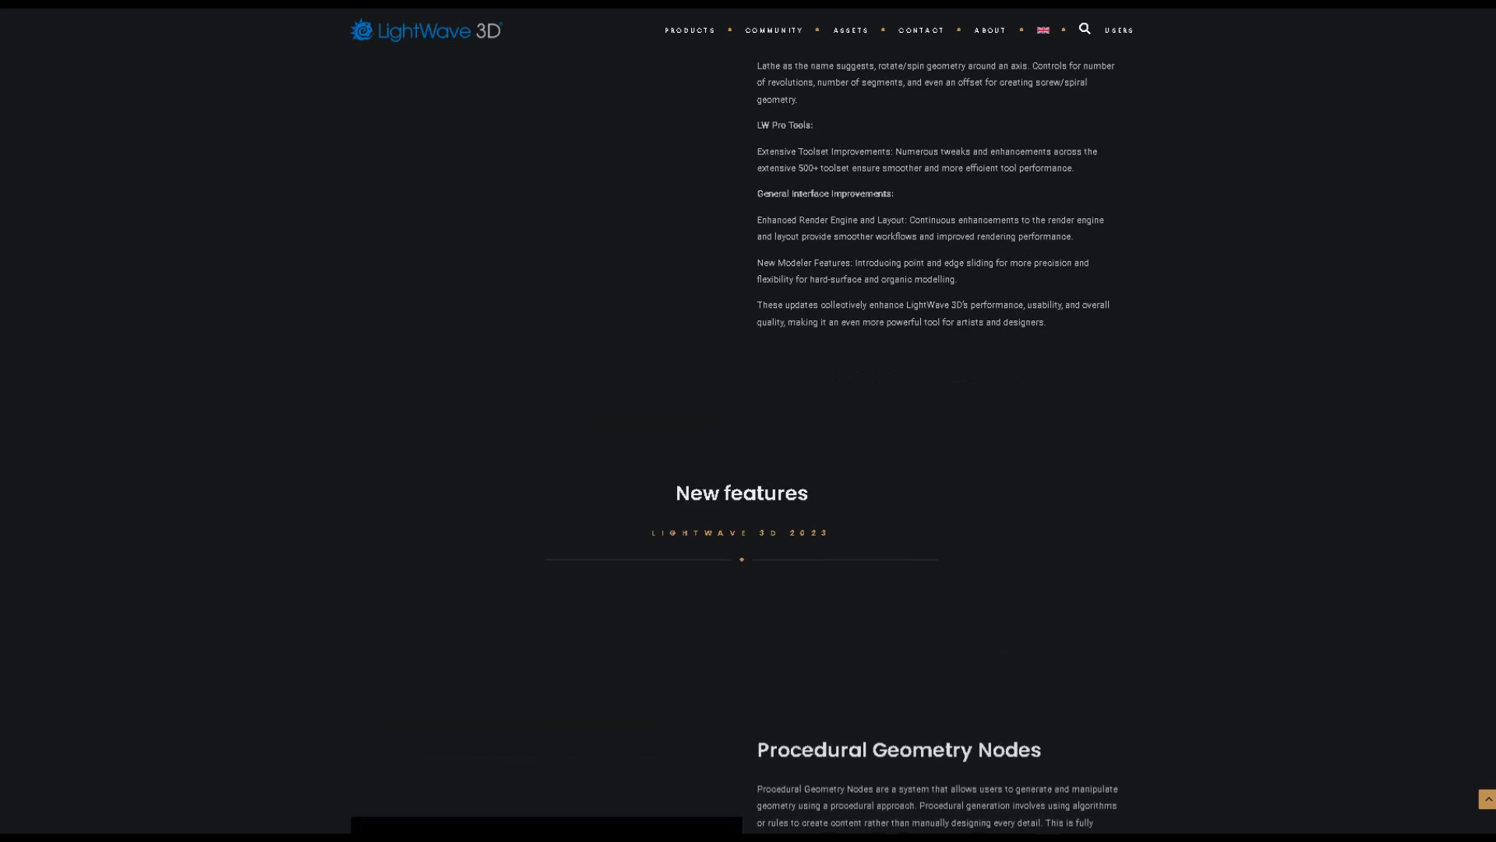
scroll("down", 3)
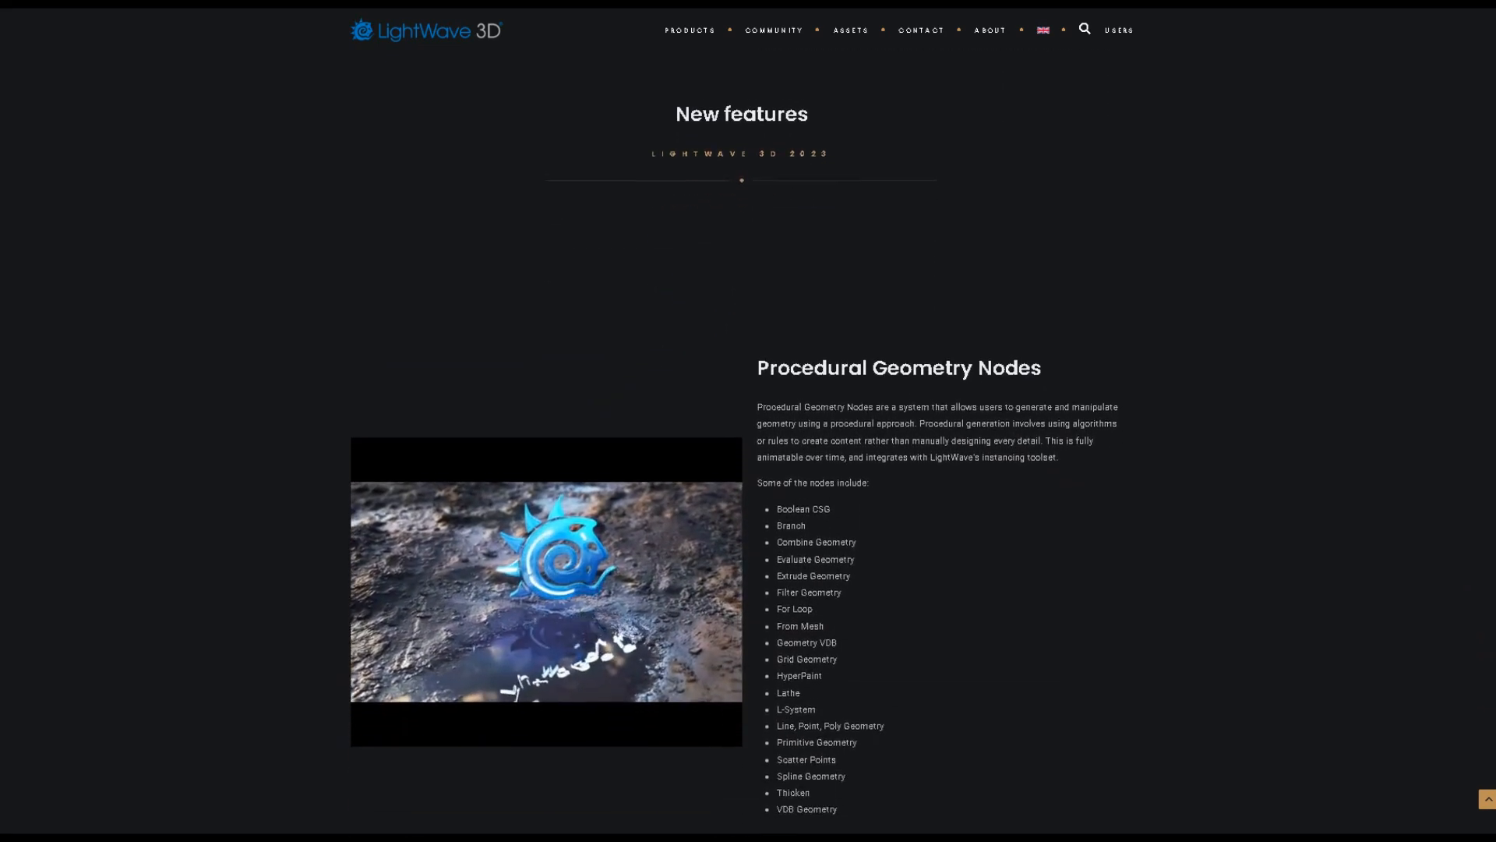
scroll("down", 3)
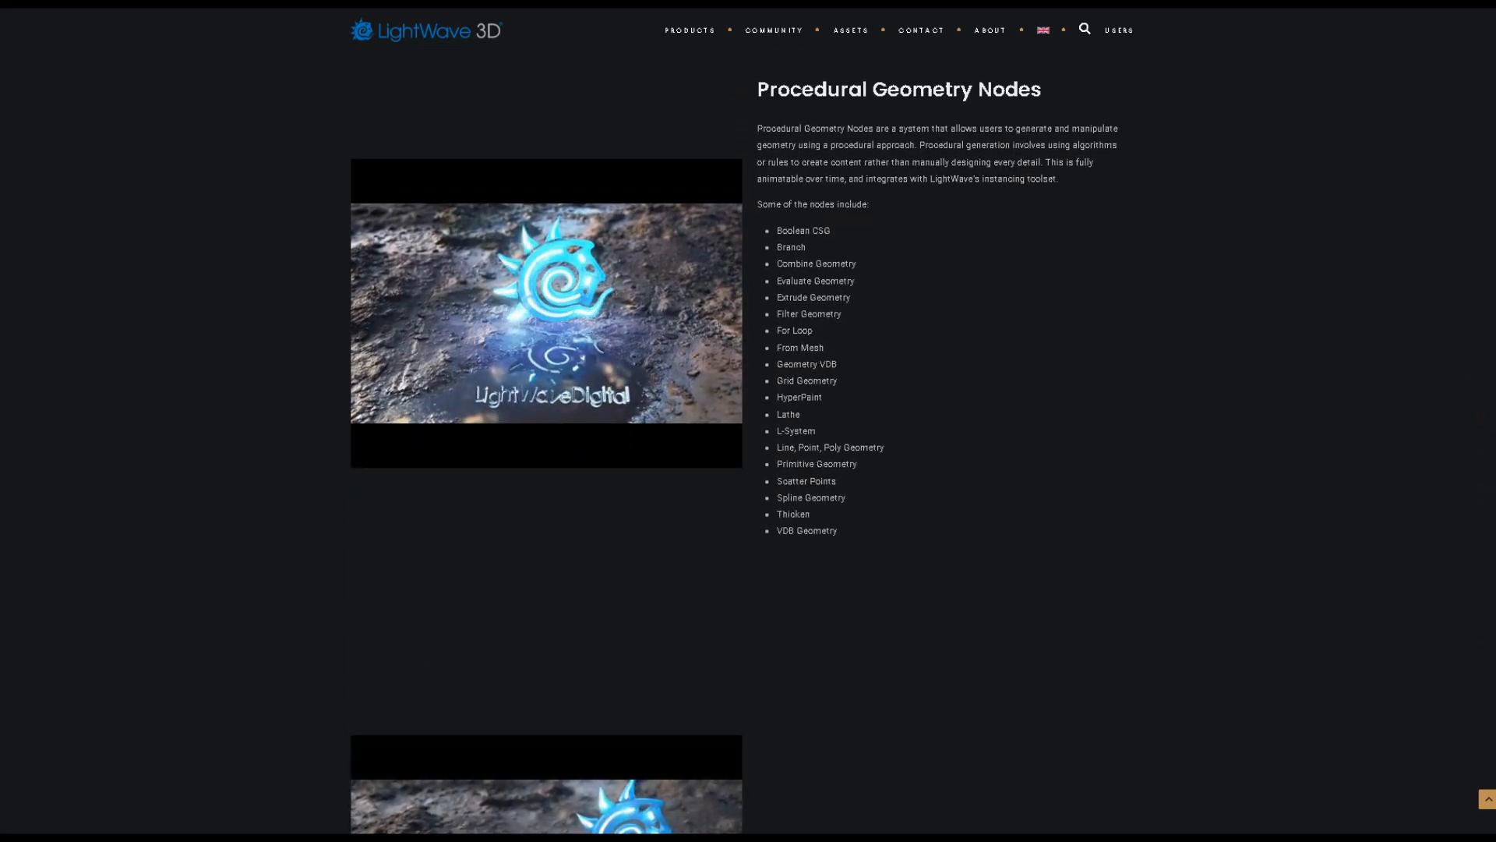
scroll("down", 3)
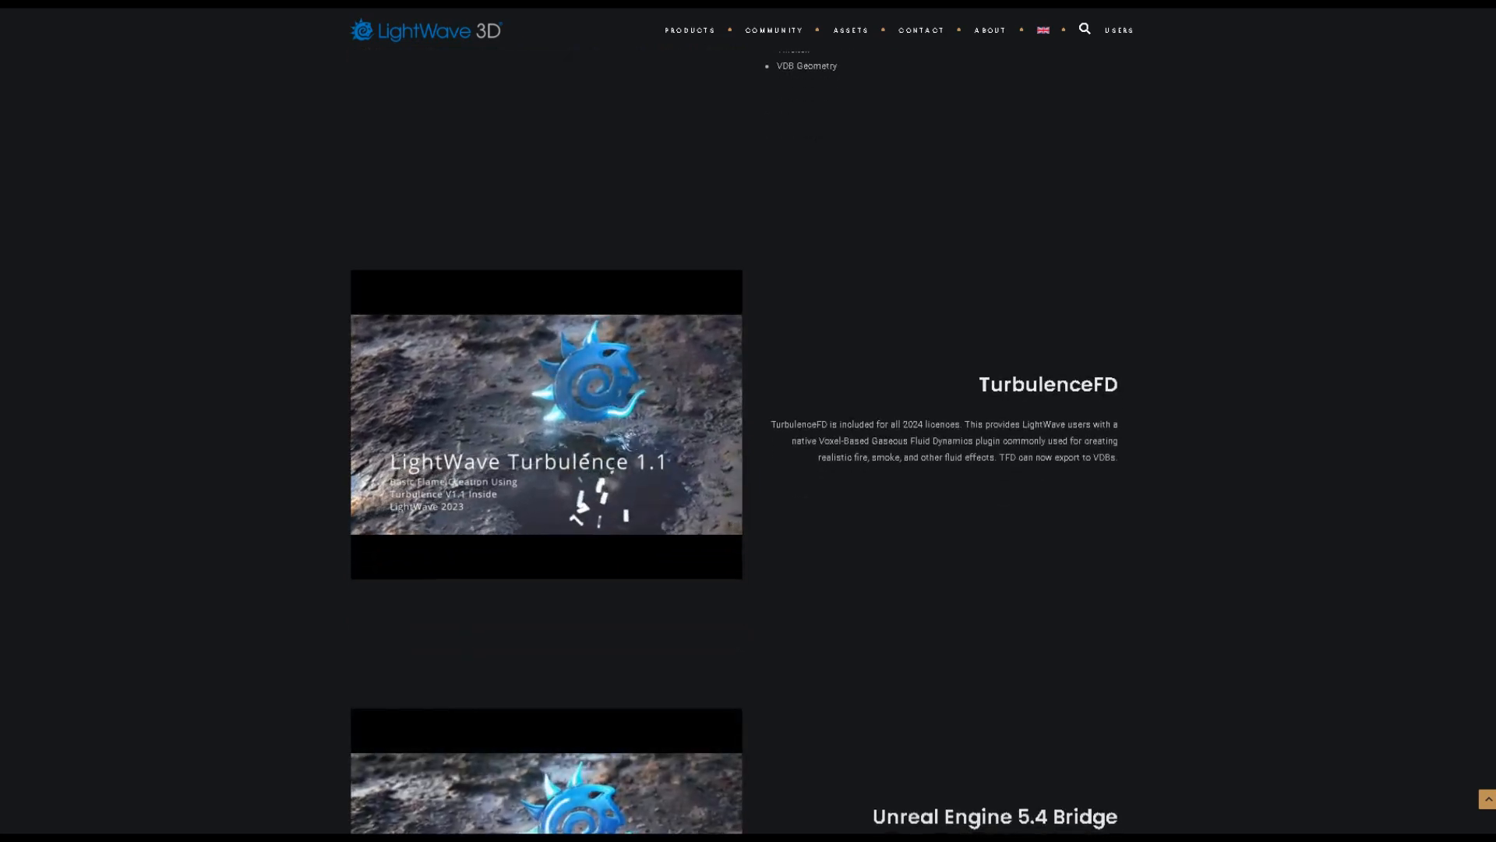
scroll("down", 3)
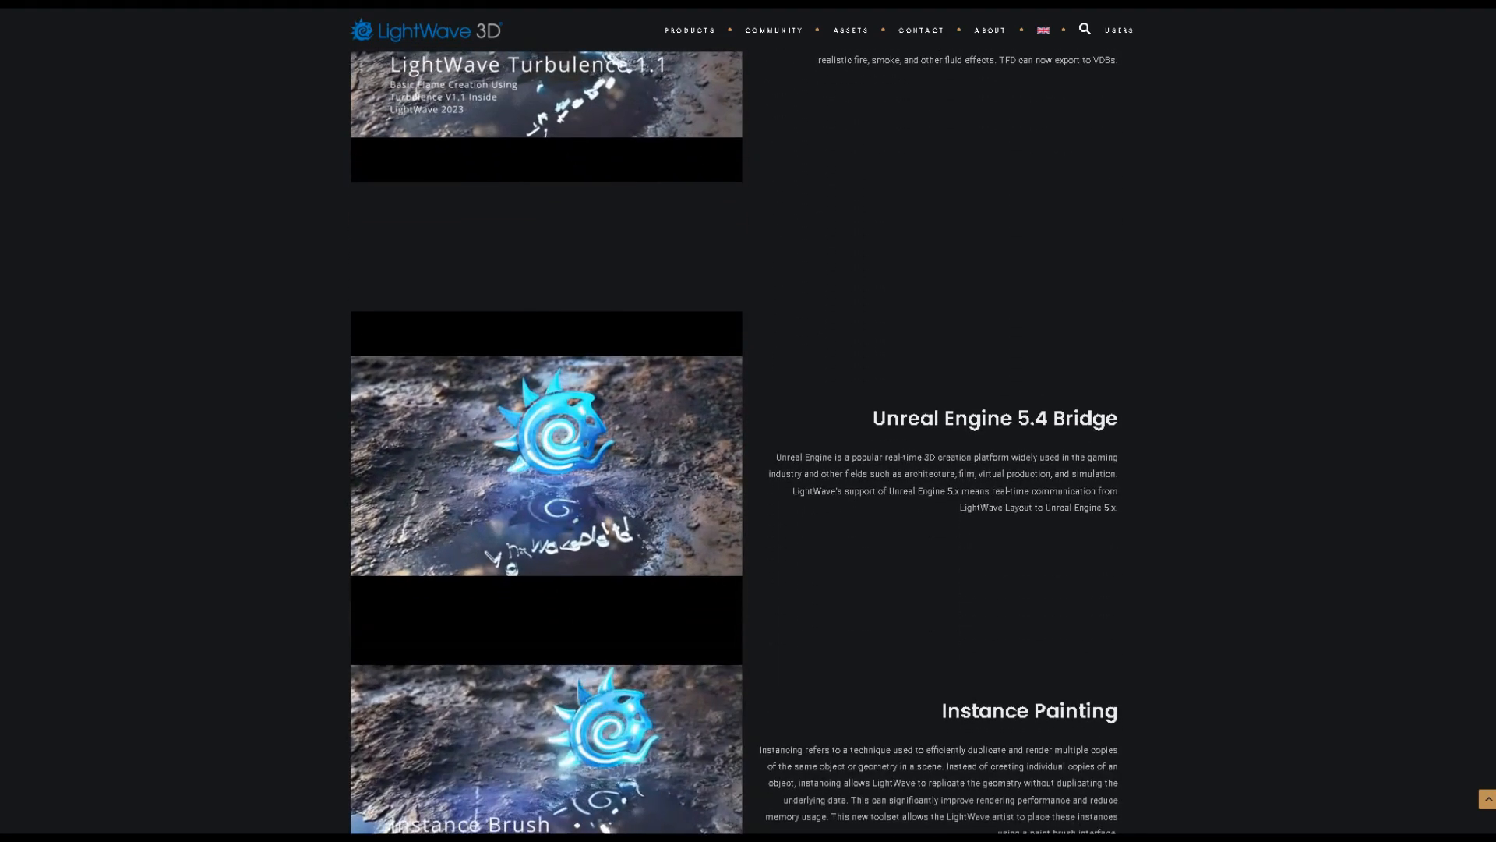
scroll("down", 3)
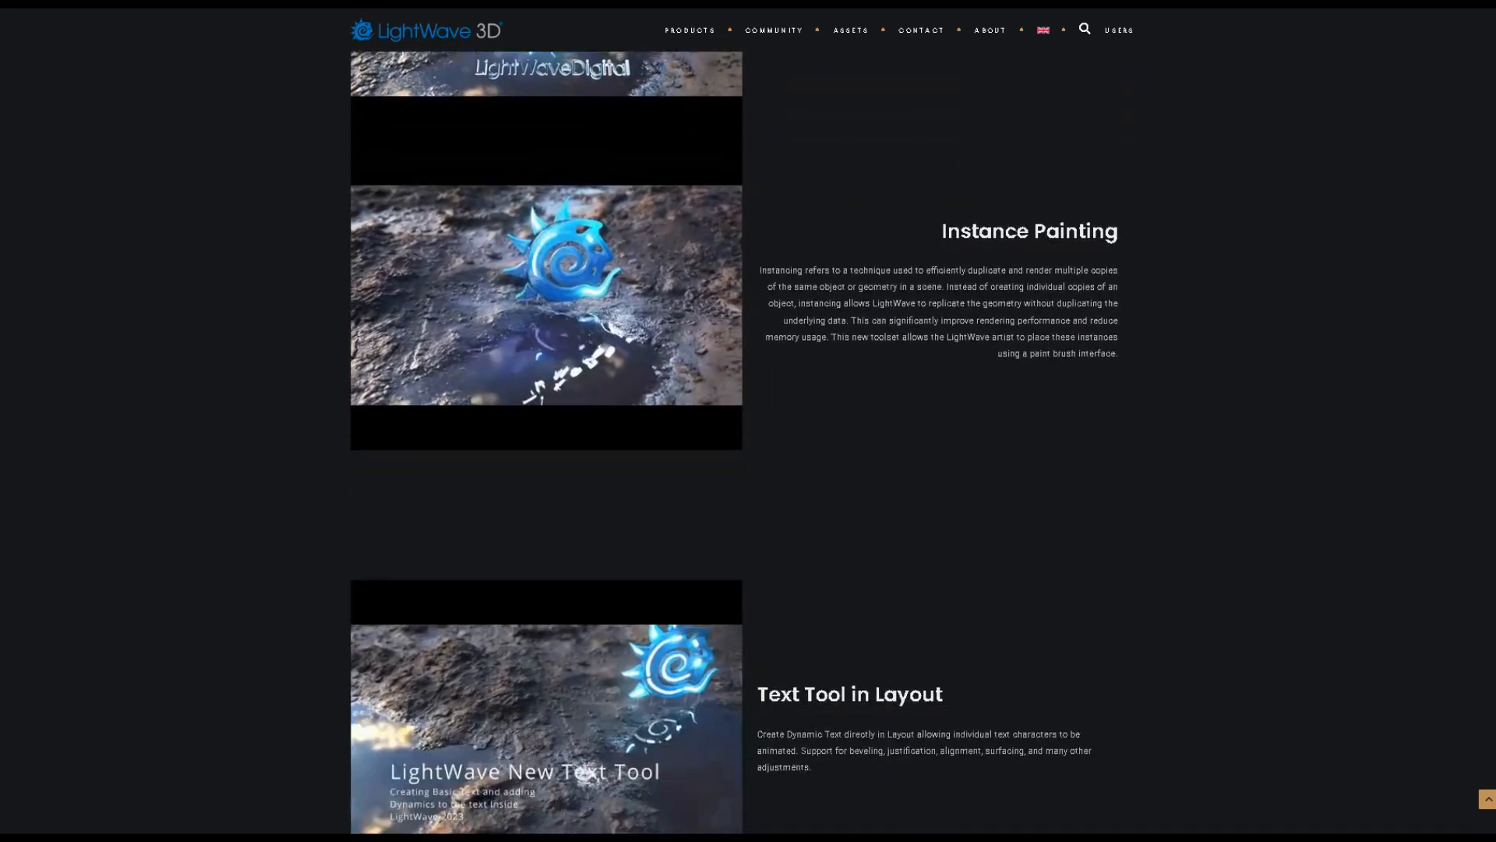
scroll("down", 3)
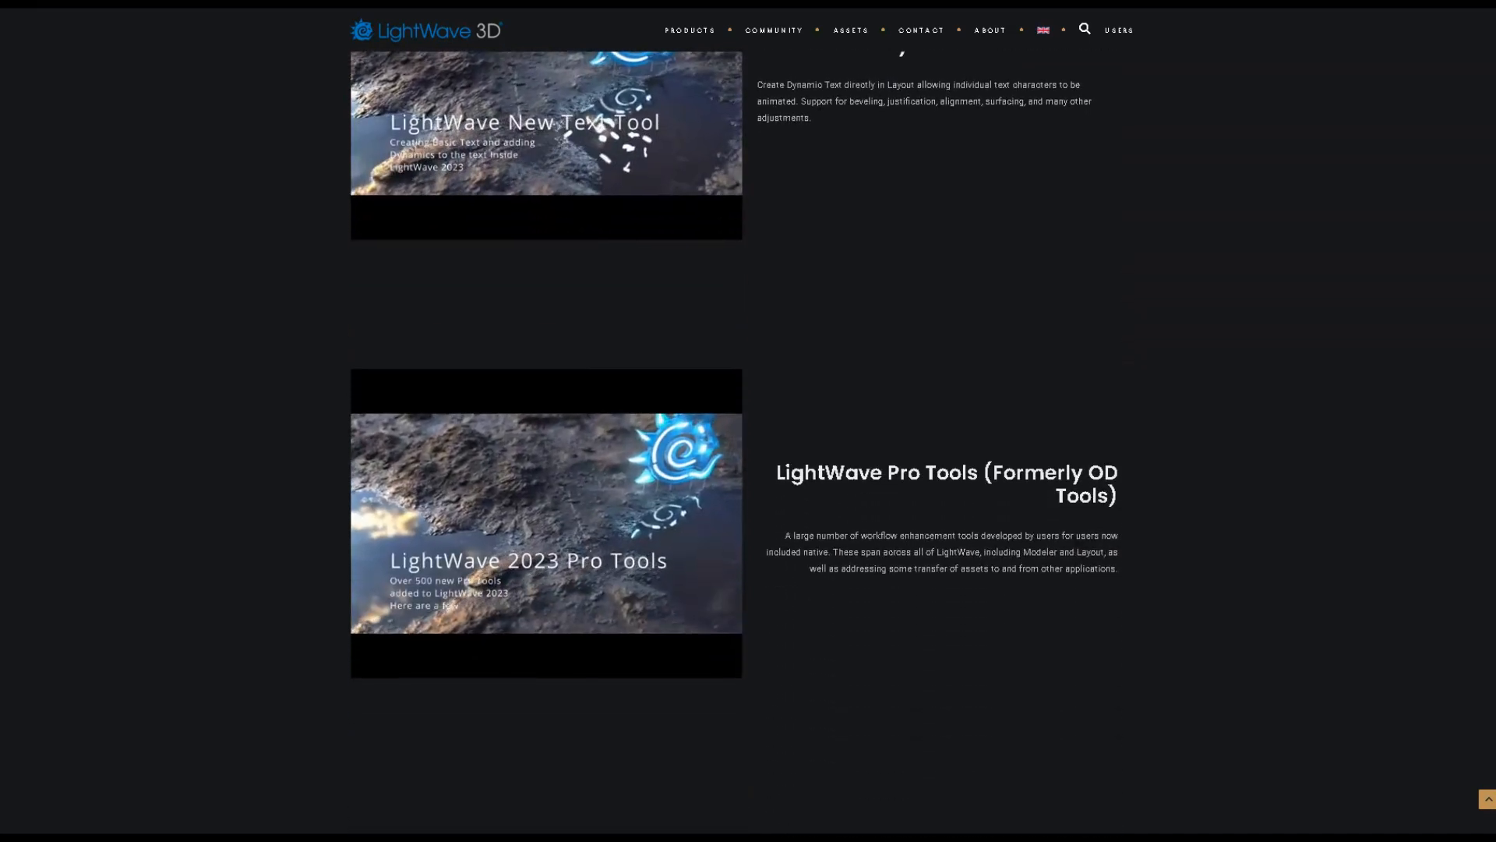
scroll("down", 3)
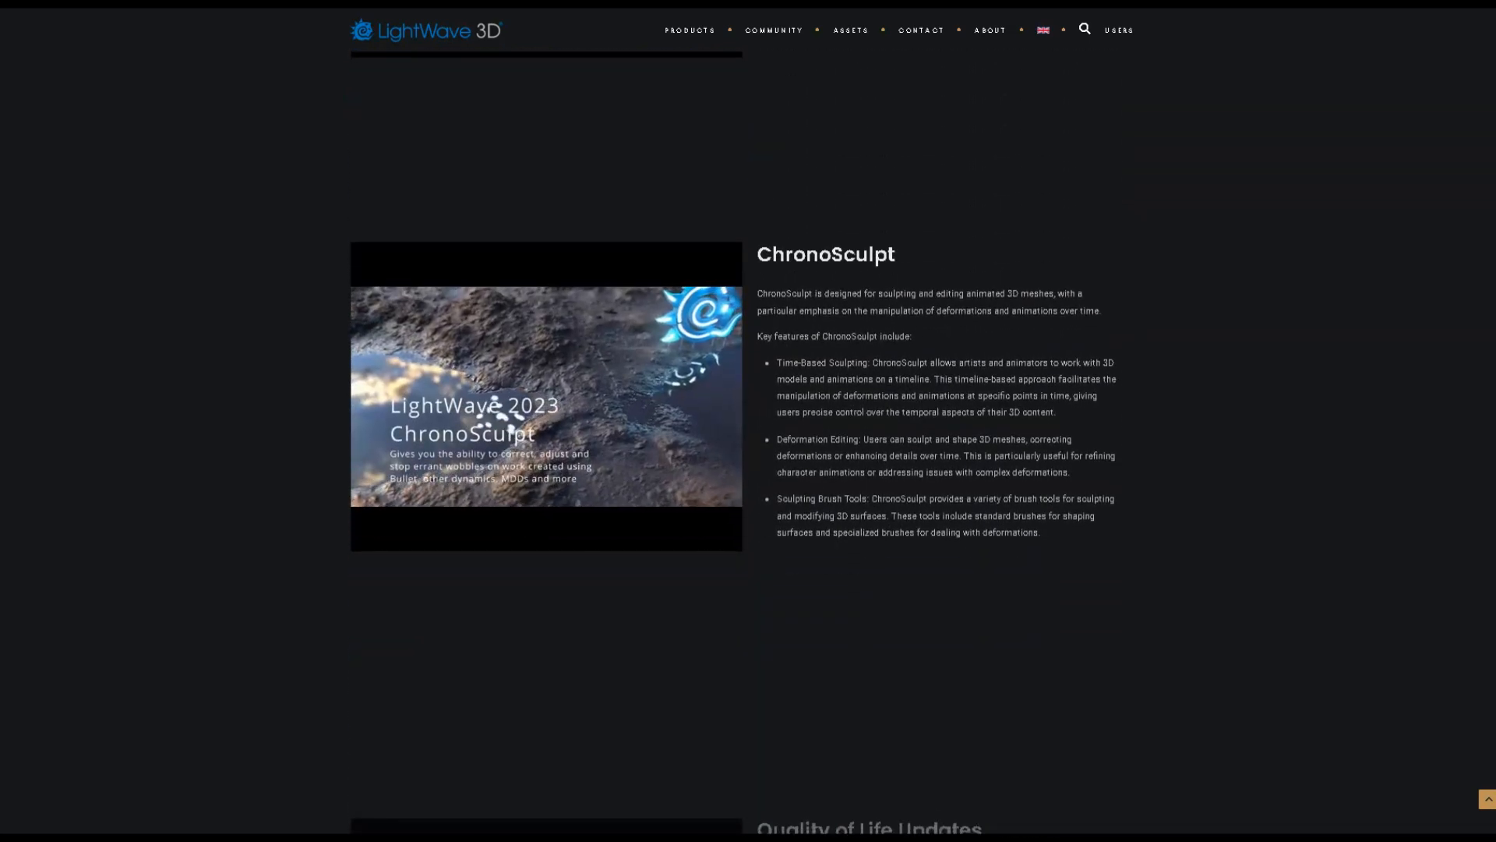
scroll("down", 3)
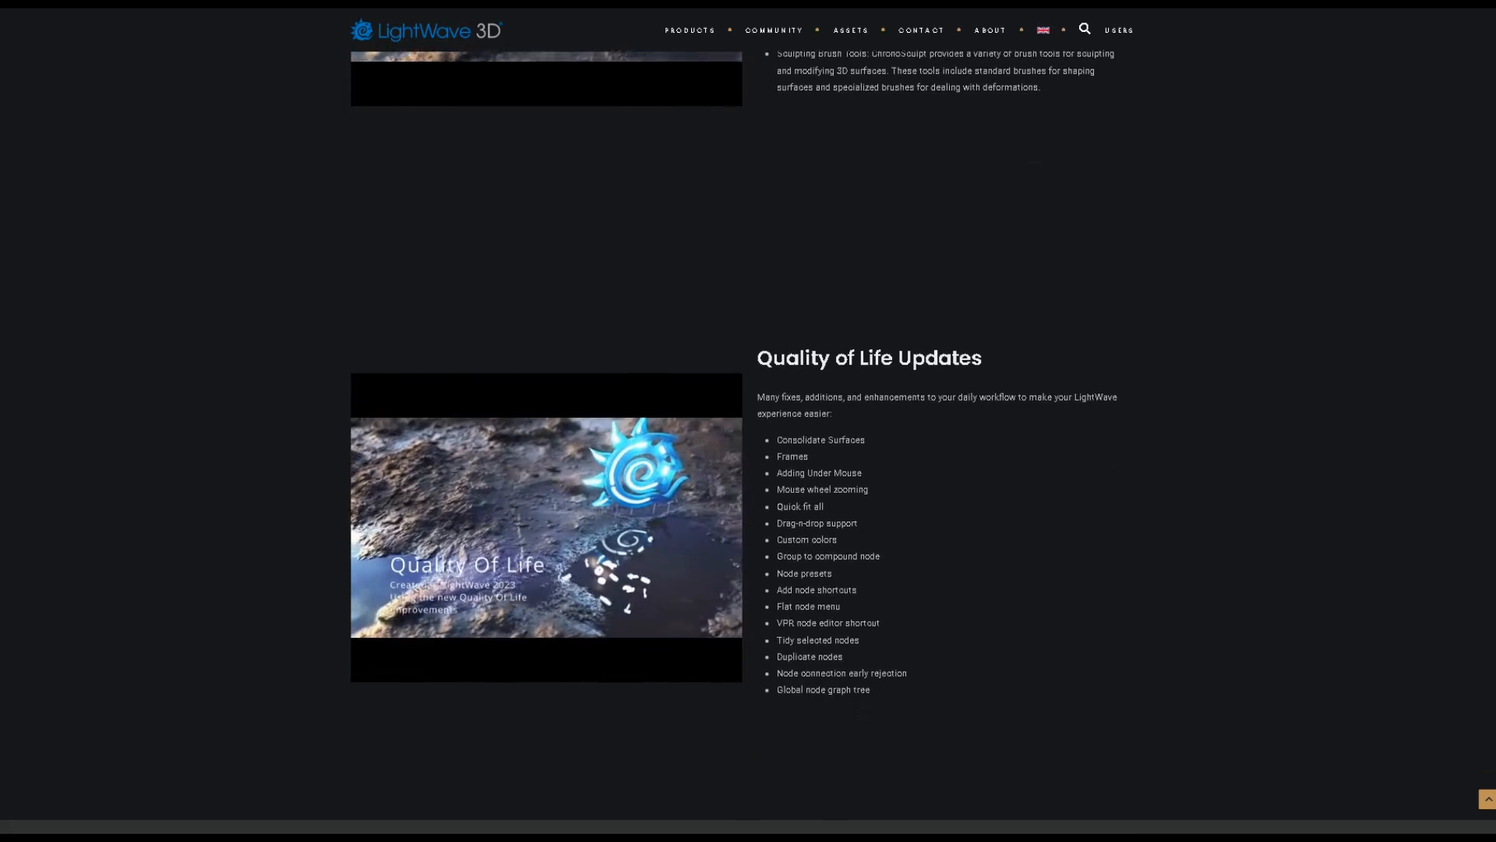